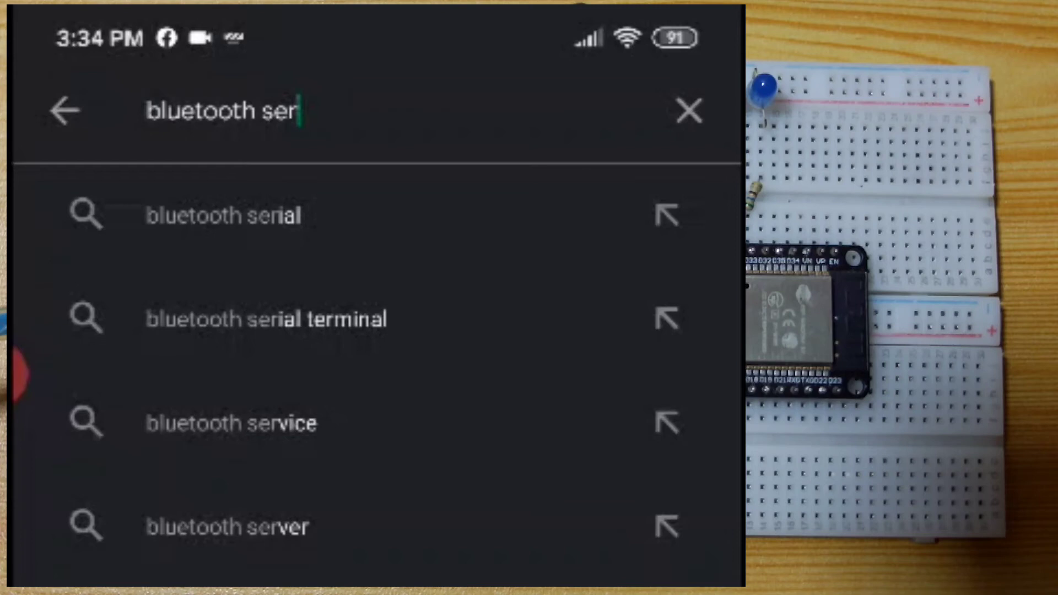
Search the Play Store for 'bluetooth serial terminal' via its suggestion
click(264, 319)
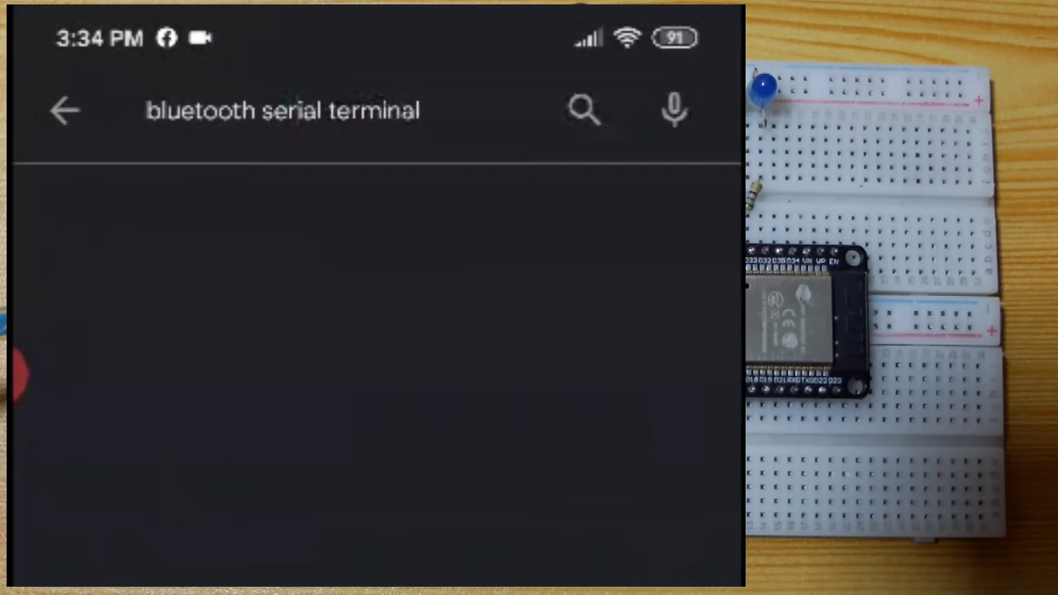
click(582, 111)
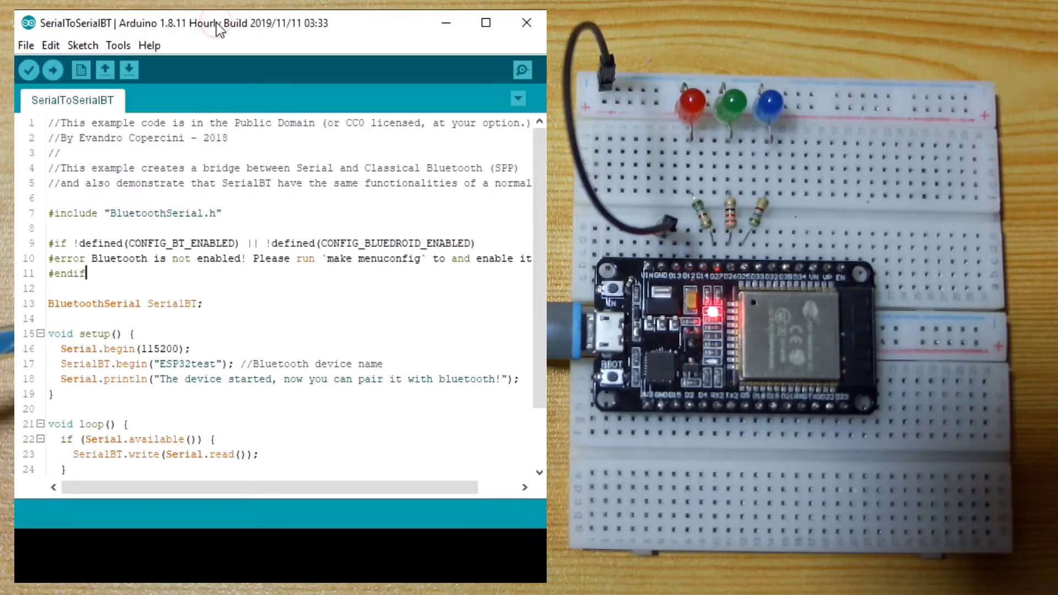
mouse_move(25, 46)
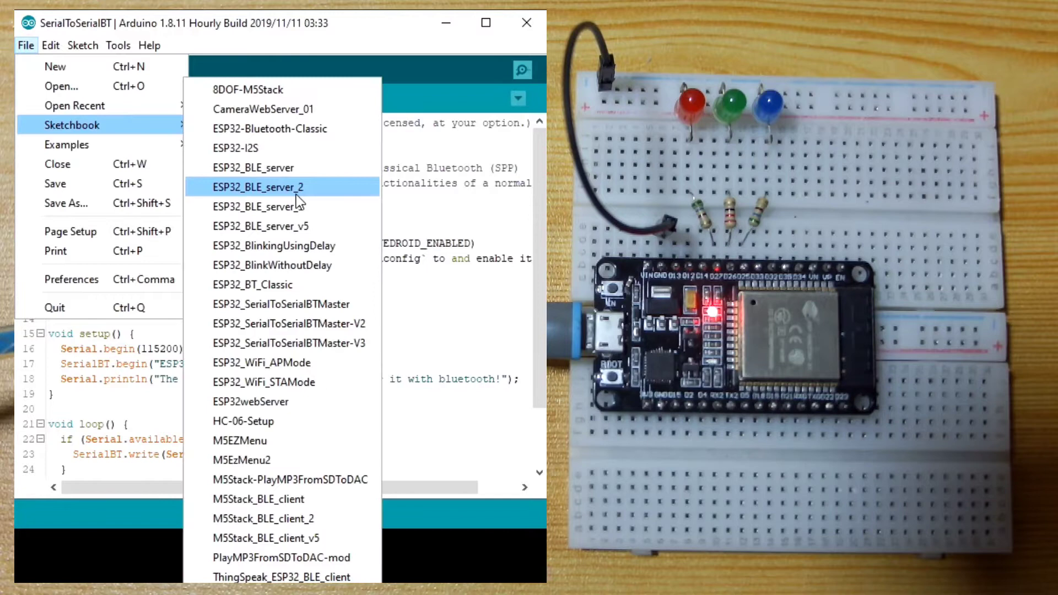
mouse_move(114, 133)
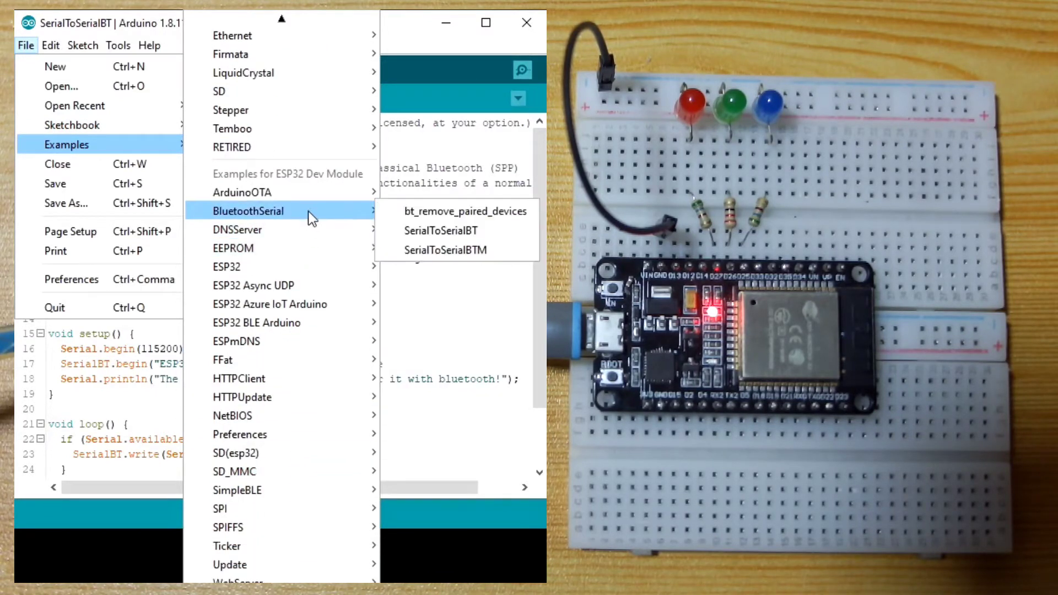
mouse_move(464, 211)
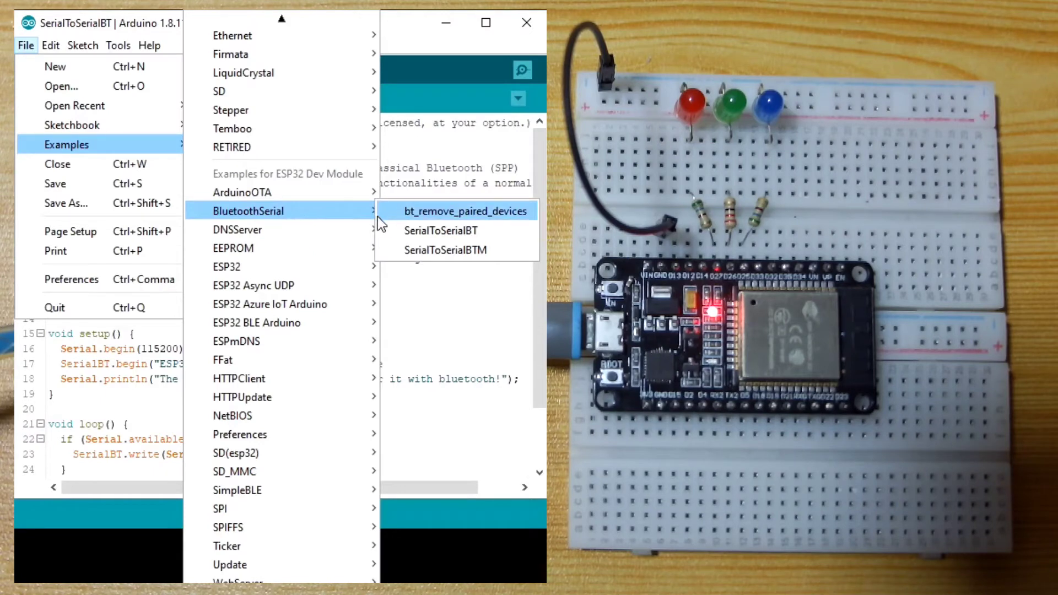
mouse_move(441, 230)
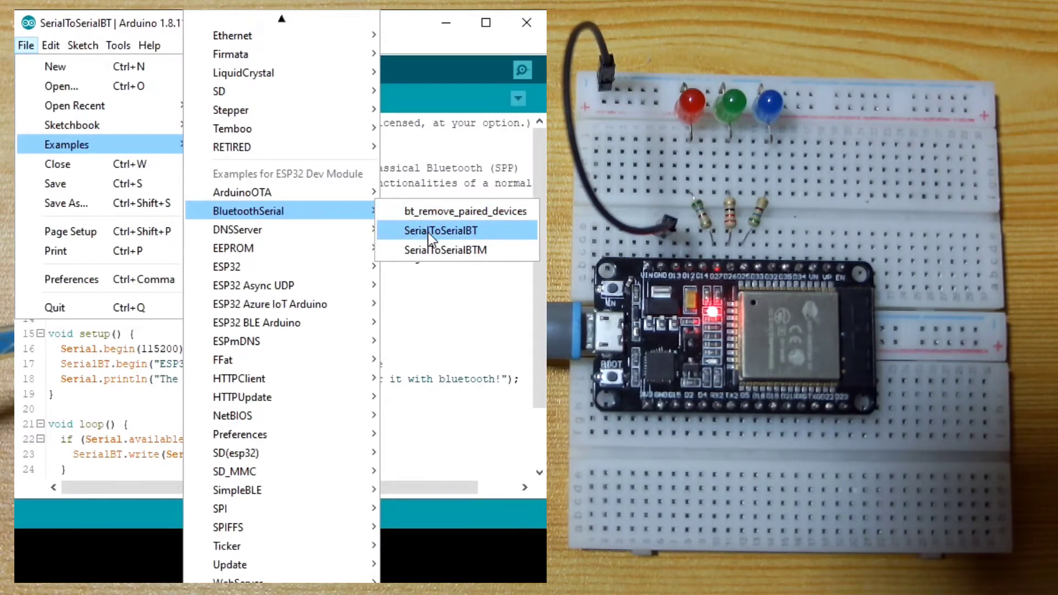
Load the SerialToSerialBT sketch from the ESP32 BluetoothSerial examples
click(441, 231)
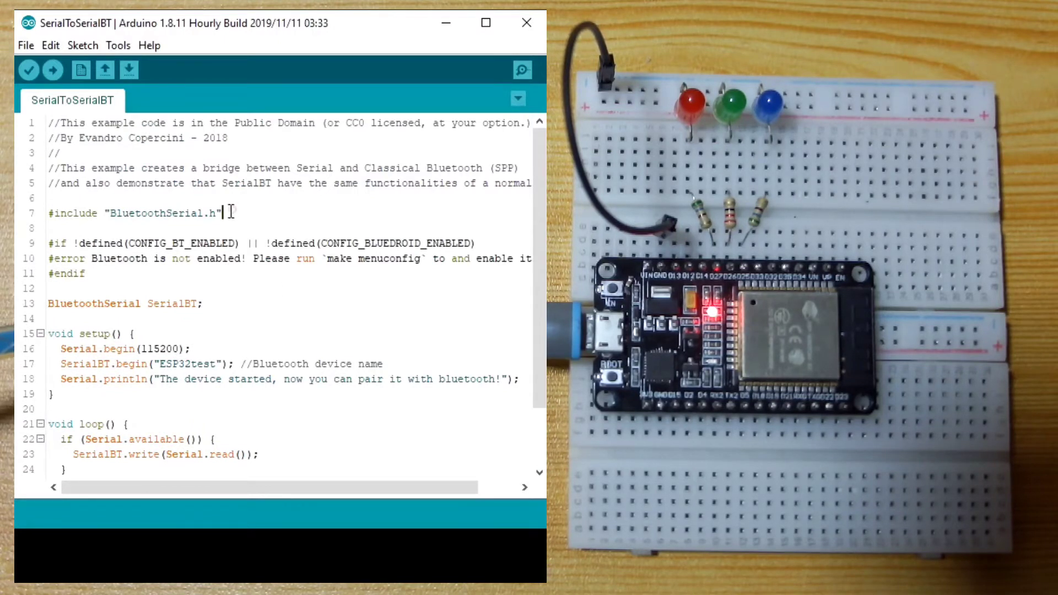
triple_click(134, 213)
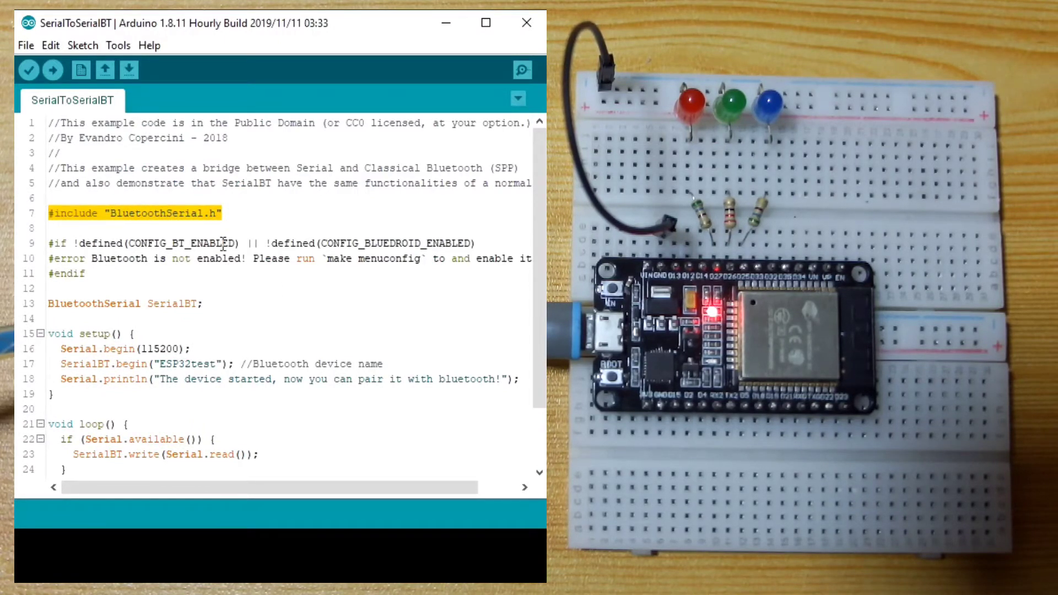
mouse_move(101, 283)
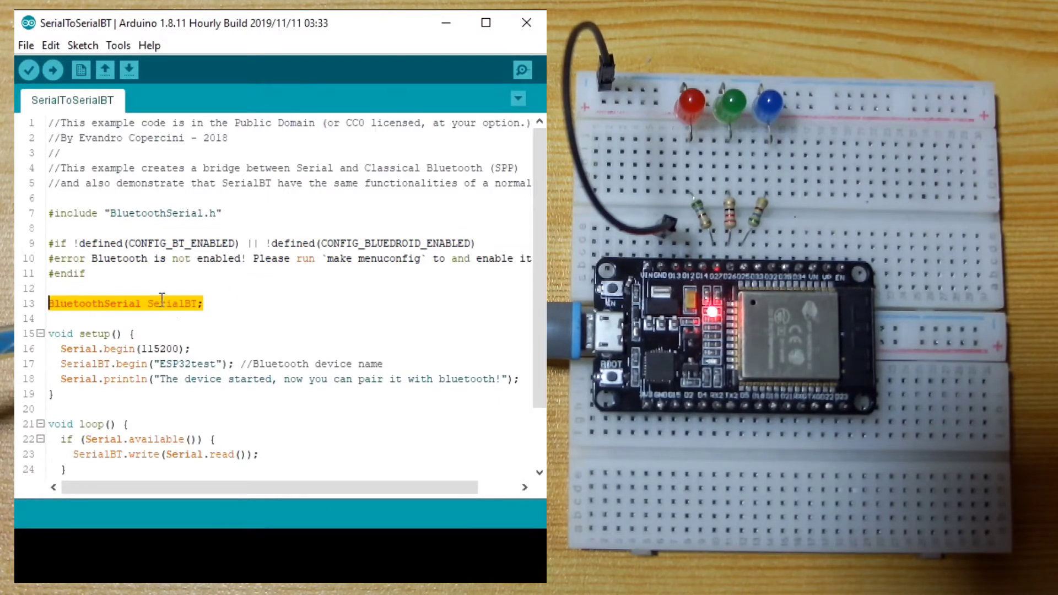
double_click(172, 303)
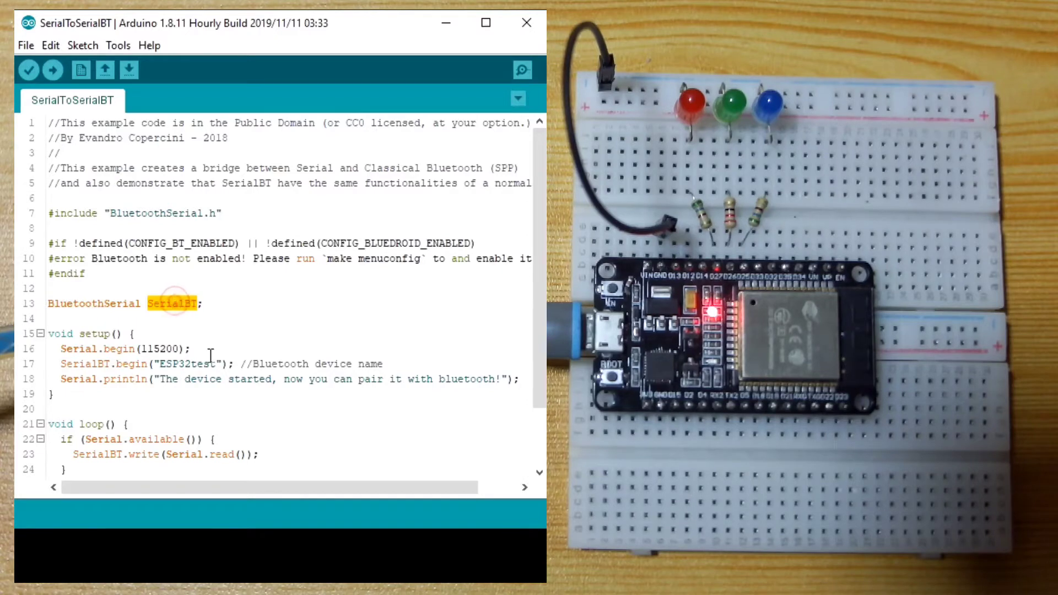
scroll(down, 3)
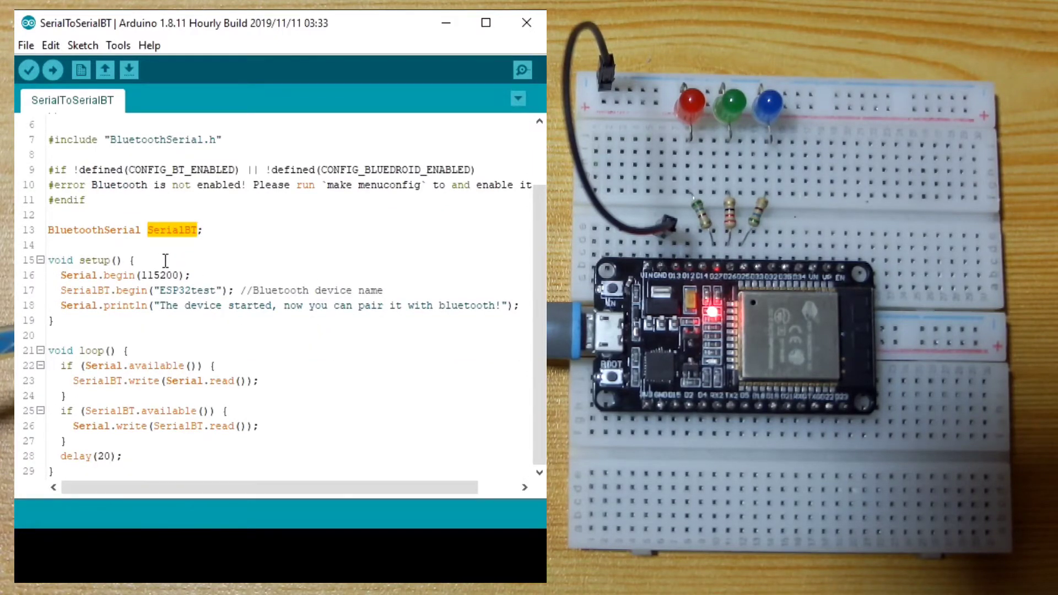
double_click(134, 274)
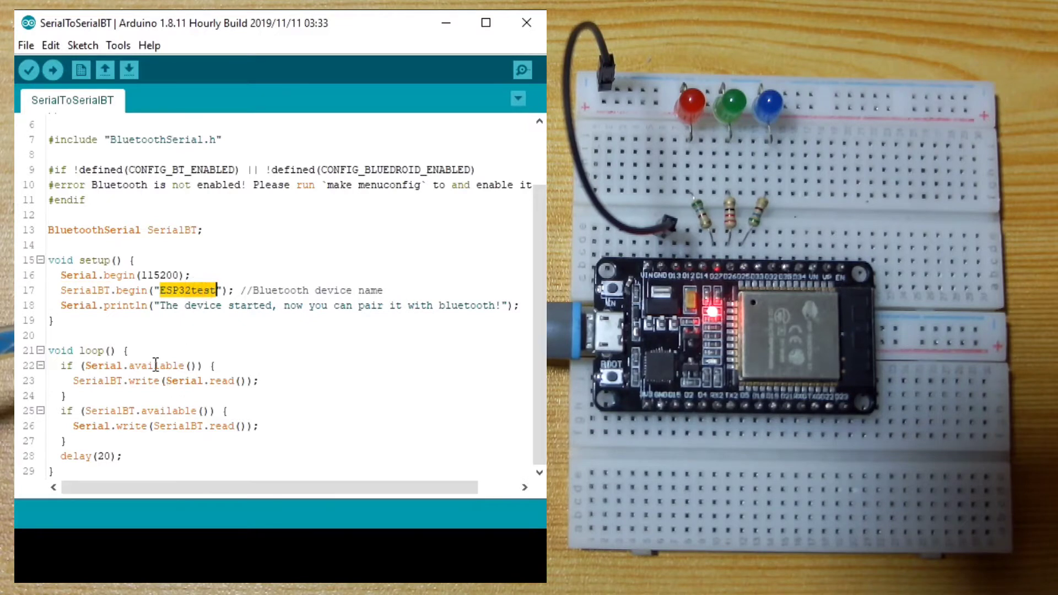
mouse_move(61, 306)
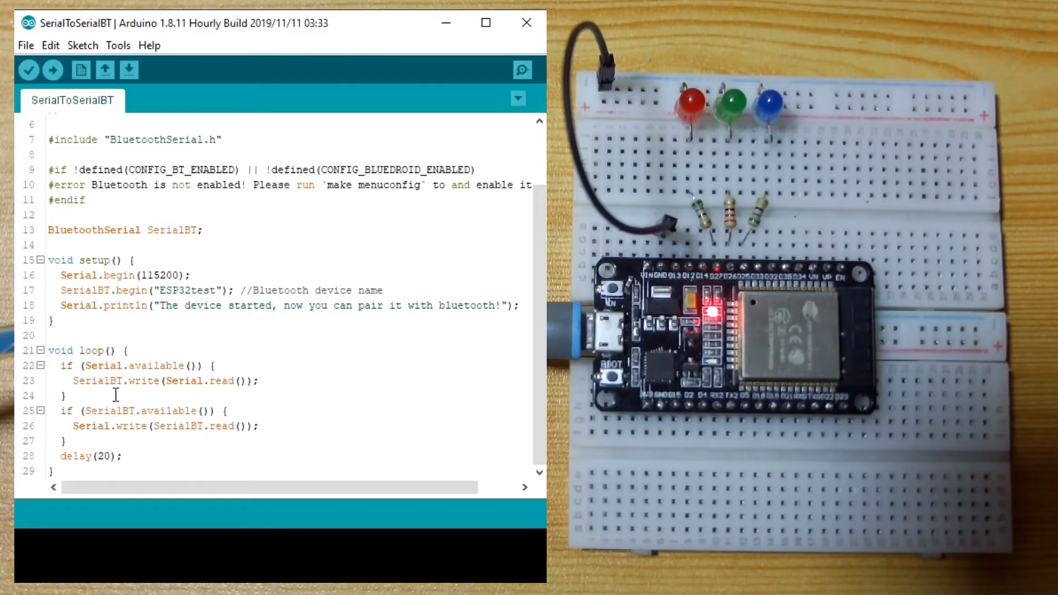
double_click(98, 381)
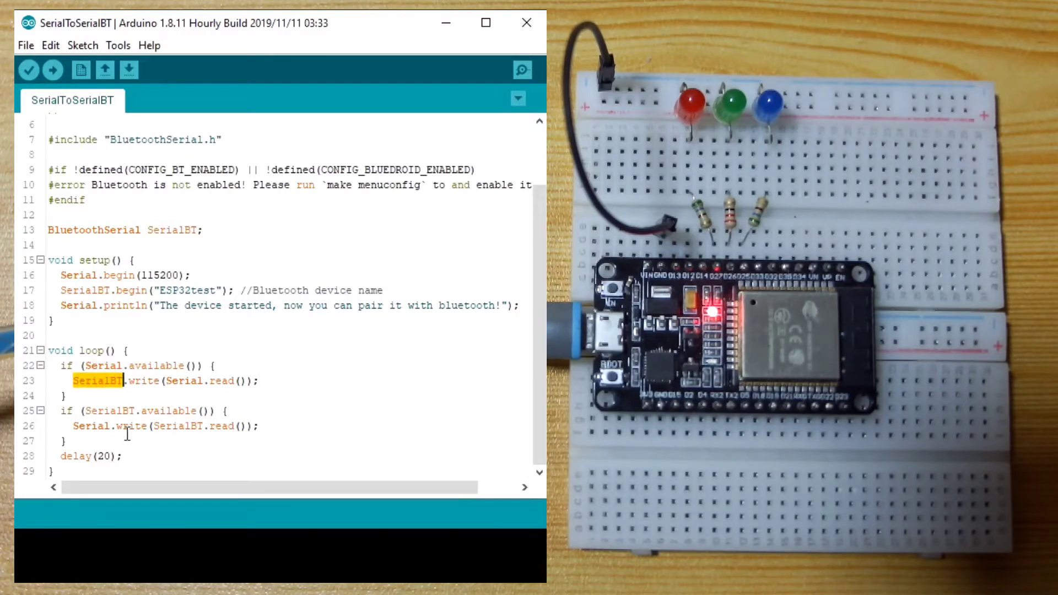
double_click(108, 411)
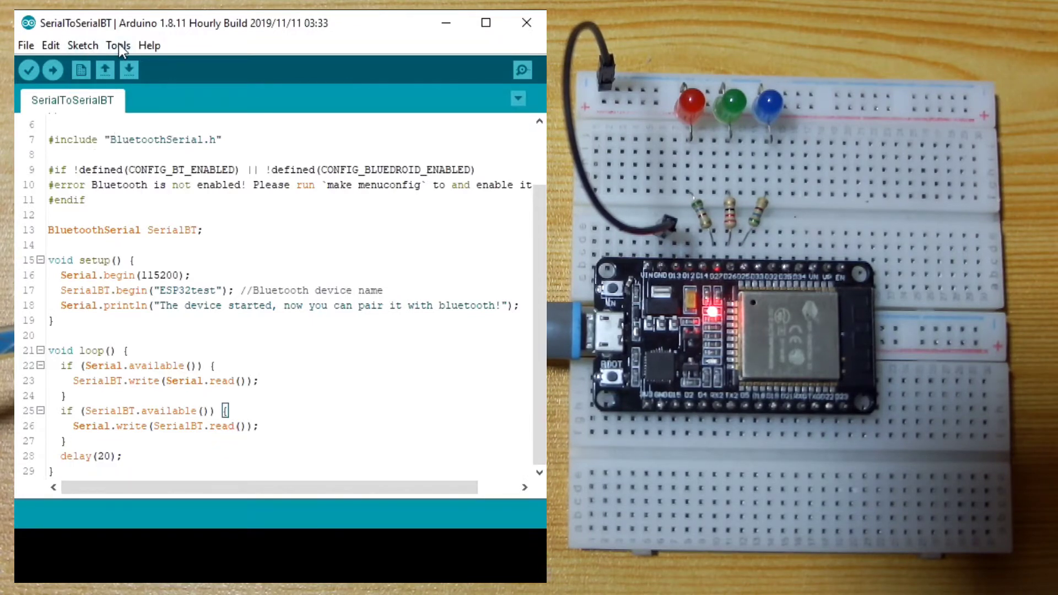
Select COM4 as the port for the ESP32 Dev Module under Tools
click(118, 45)
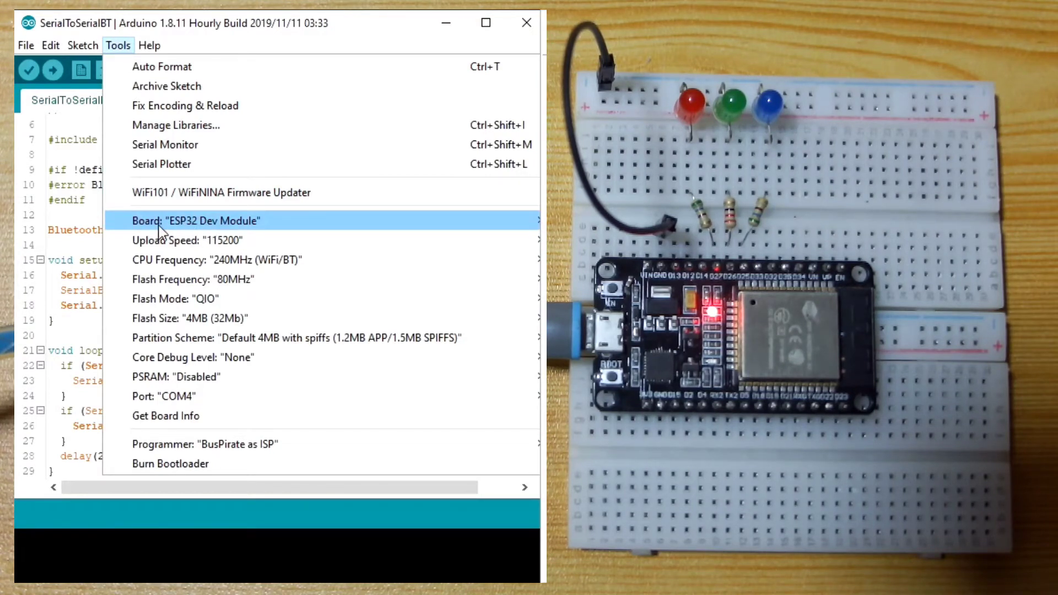
mouse_move(219, 358)
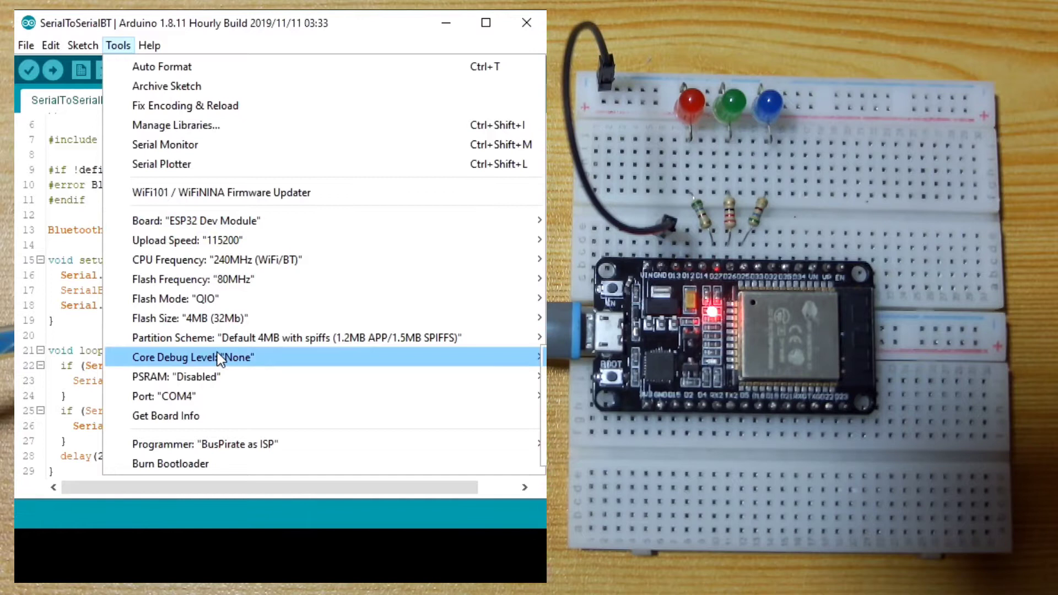
mouse_move(176, 396)
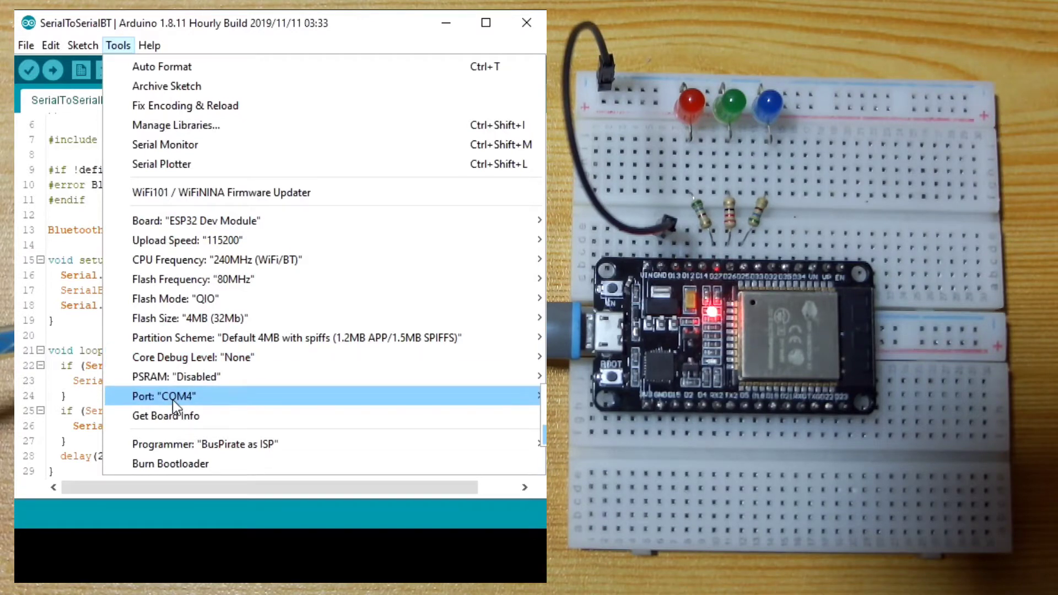
click(53, 70)
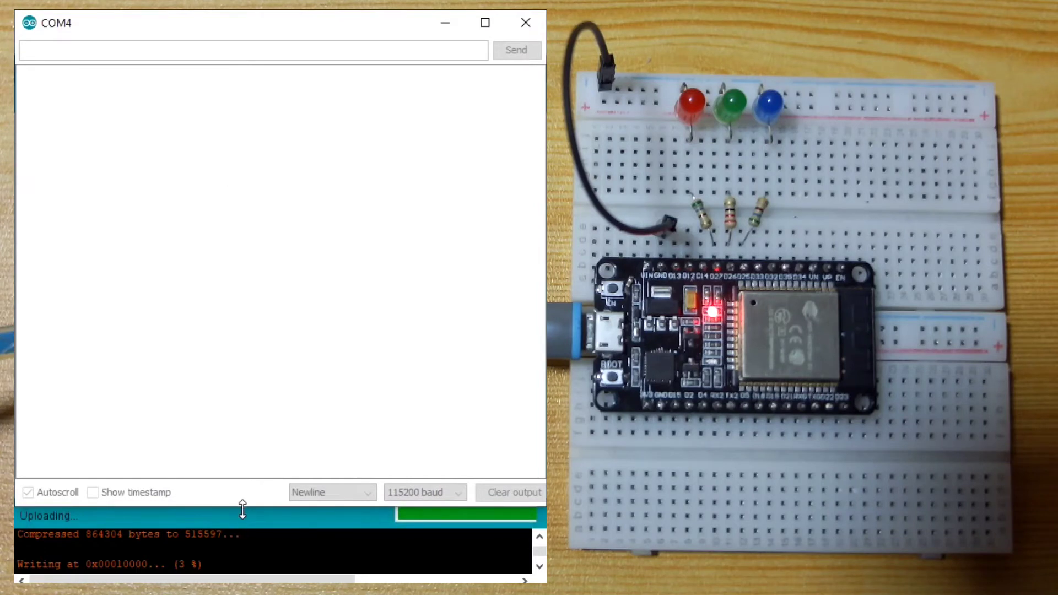
Shrink the serial monitor and wait for the upload to report 'Done uploading'
drag(243, 509, 245, 395)
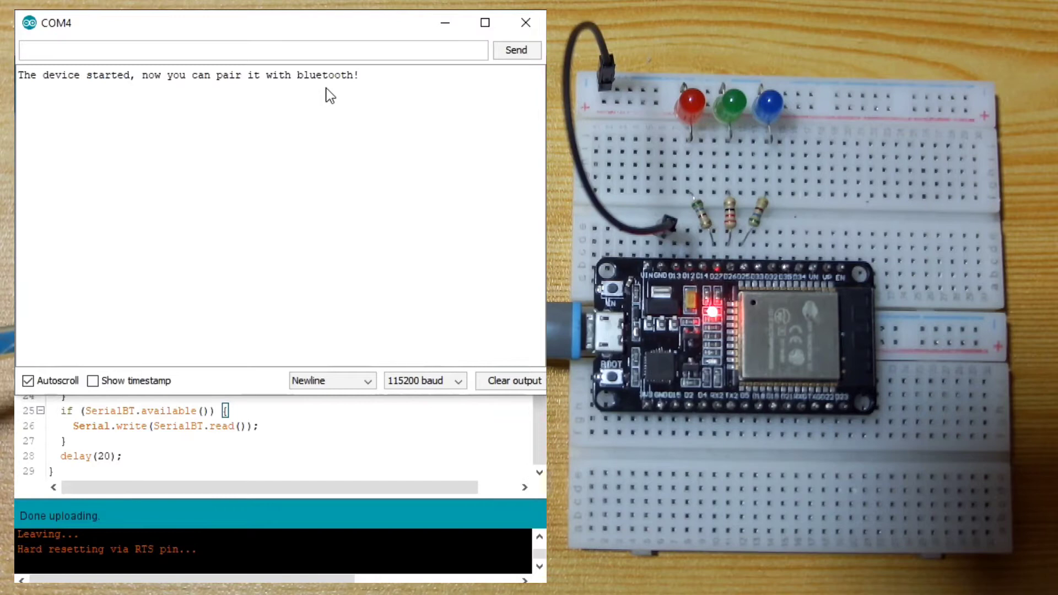
click(254, 49)
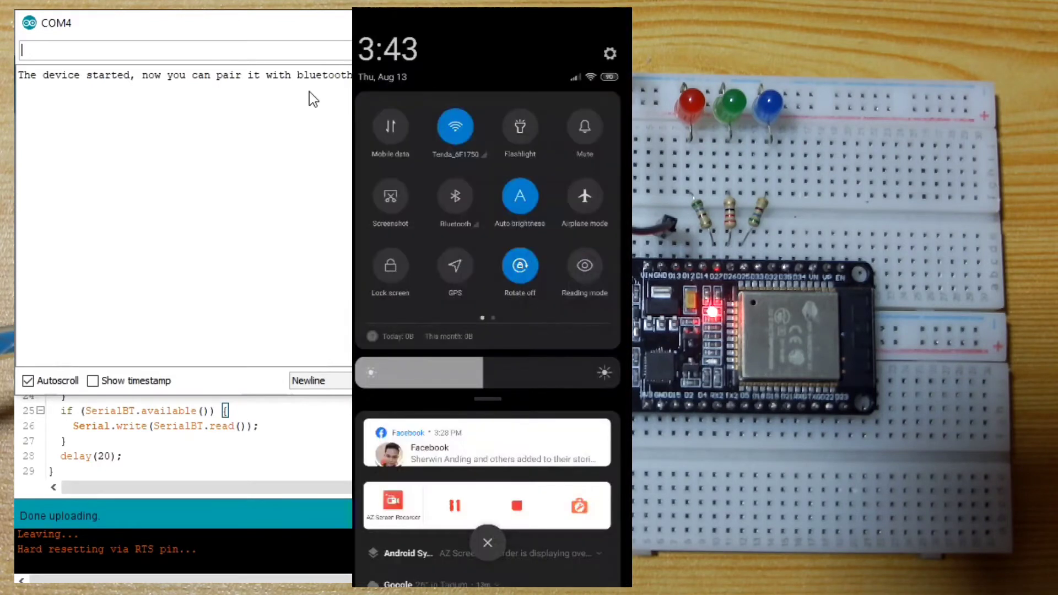
Turn Bluetooth on, refresh paired devices to see ESP32test, then go home
click(454, 198)
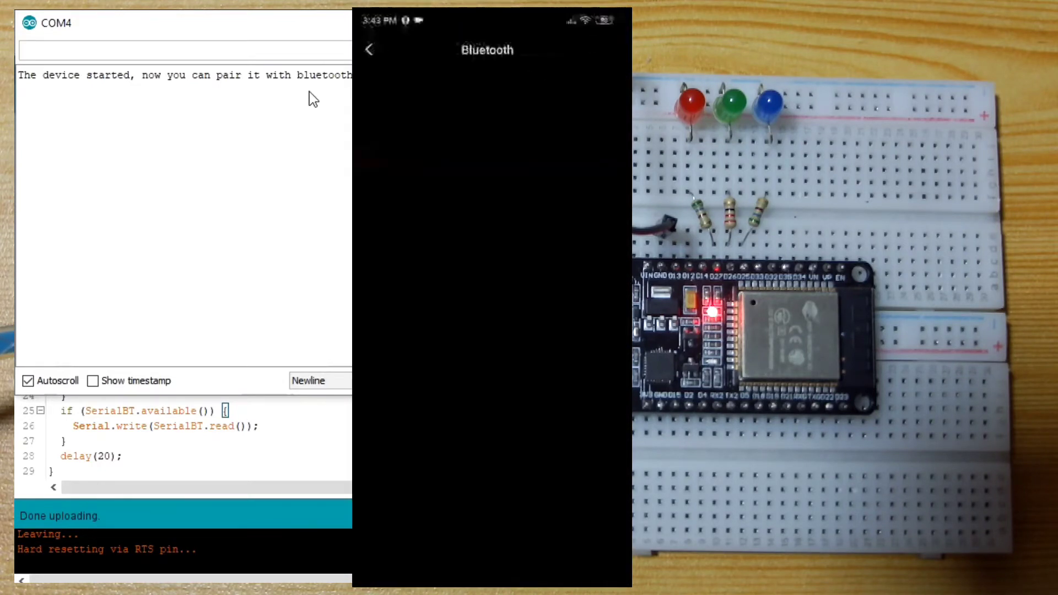
click(592, 91)
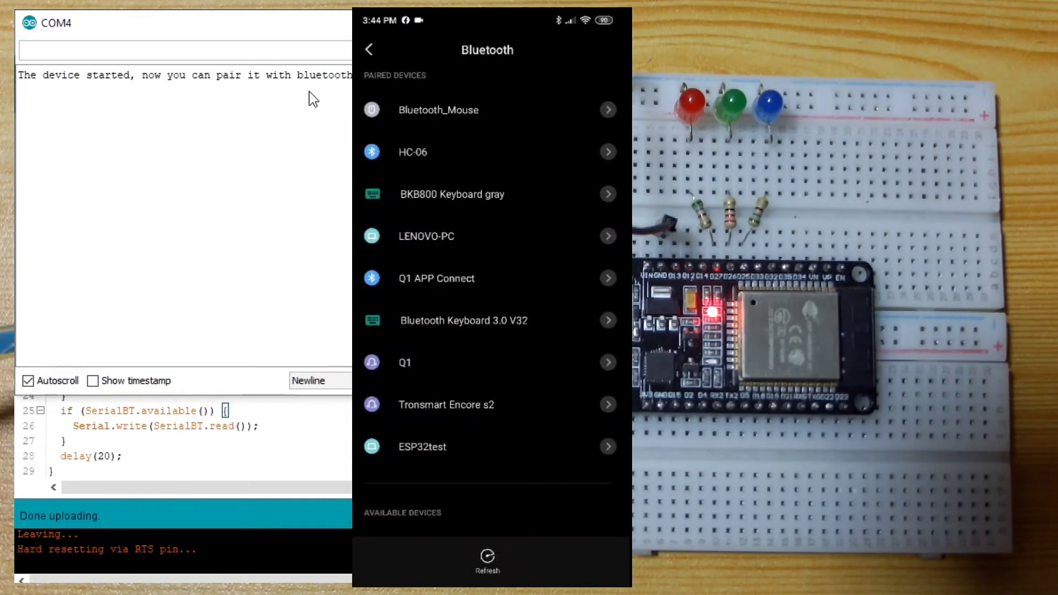
click(486, 556)
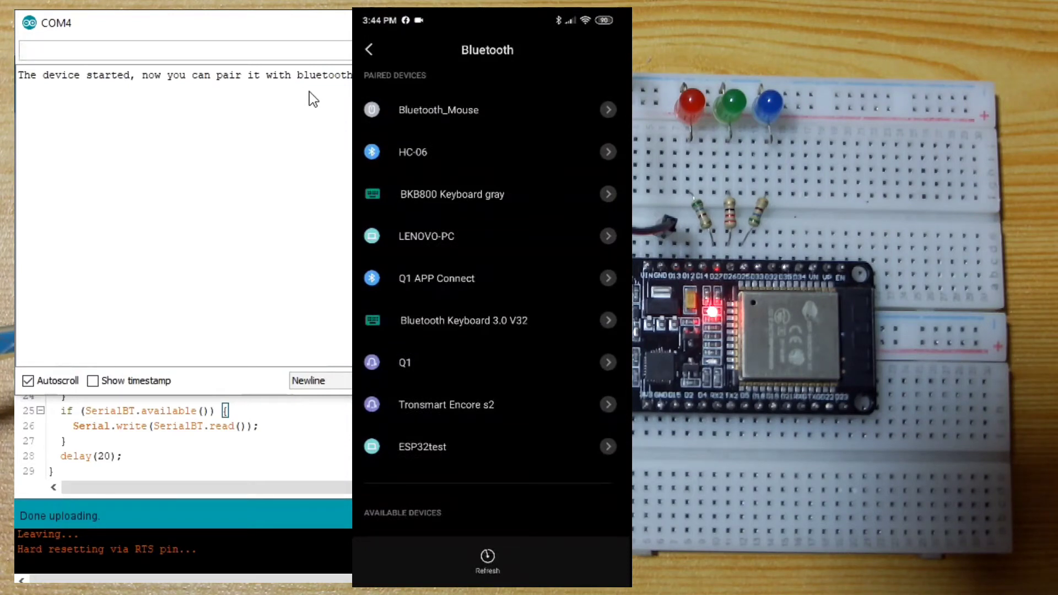
key(home)
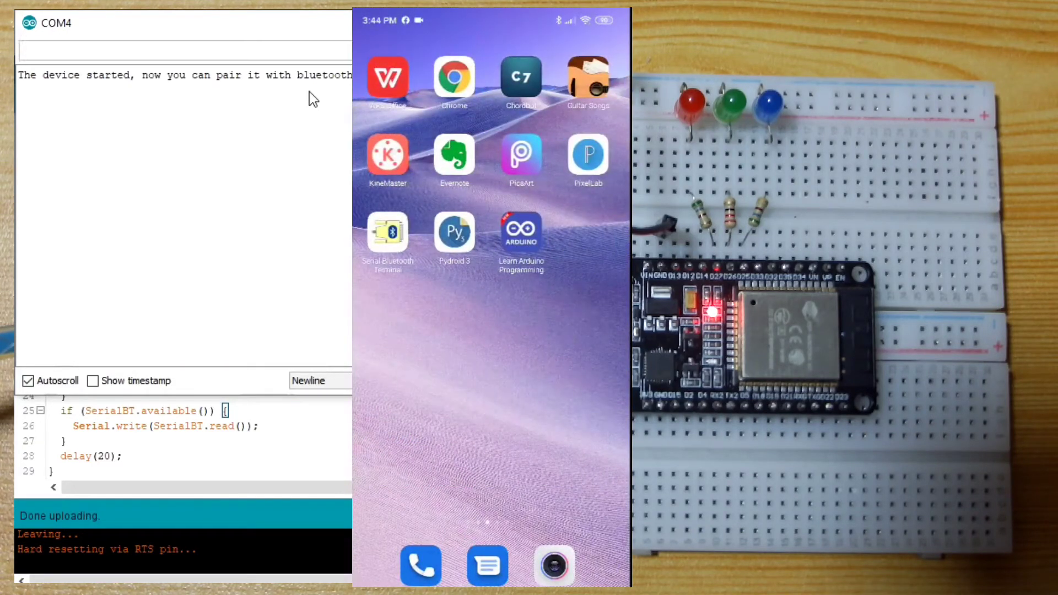
Connect to ESP32test from the Devices list under Bluetooth Classic
click(387, 229)
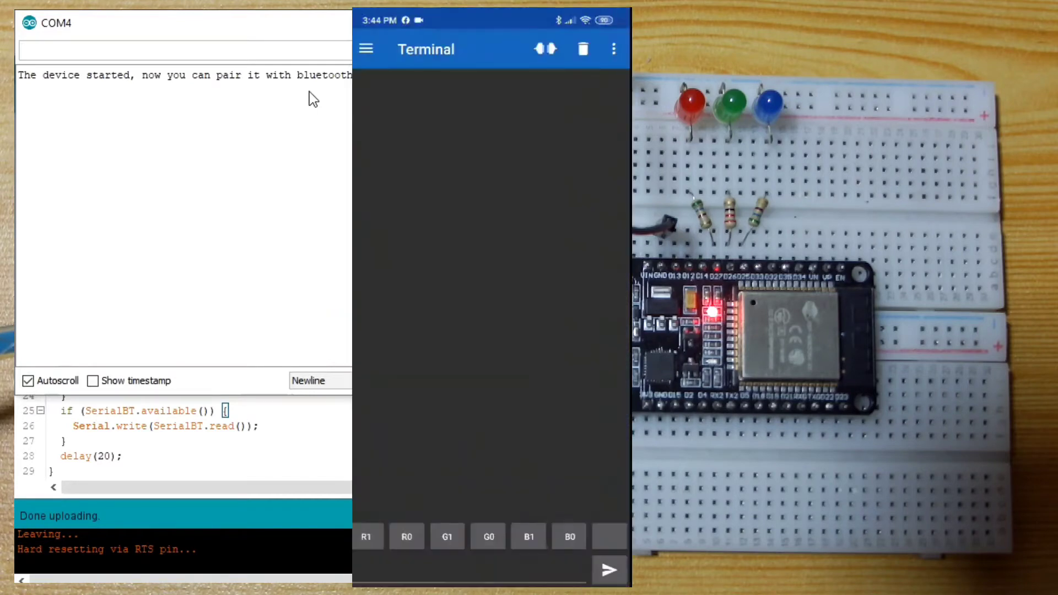
click(366, 49)
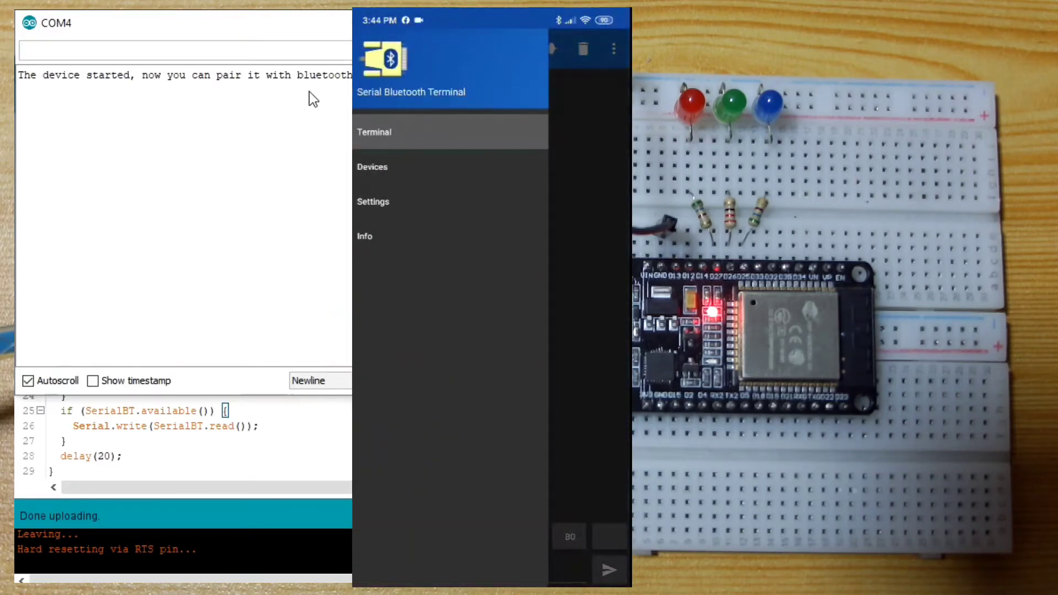
click(371, 167)
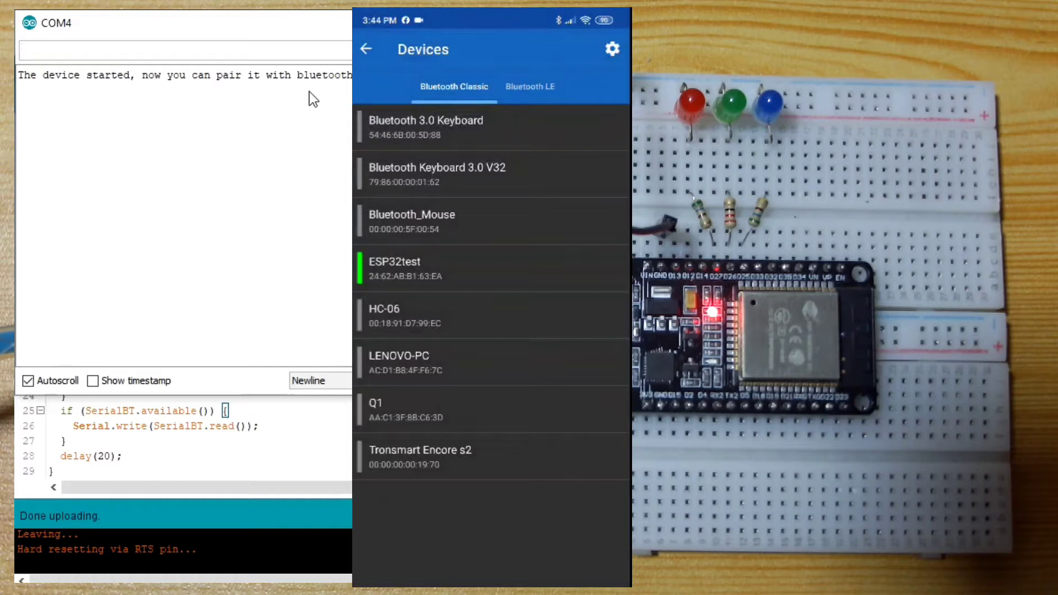
click(395, 268)
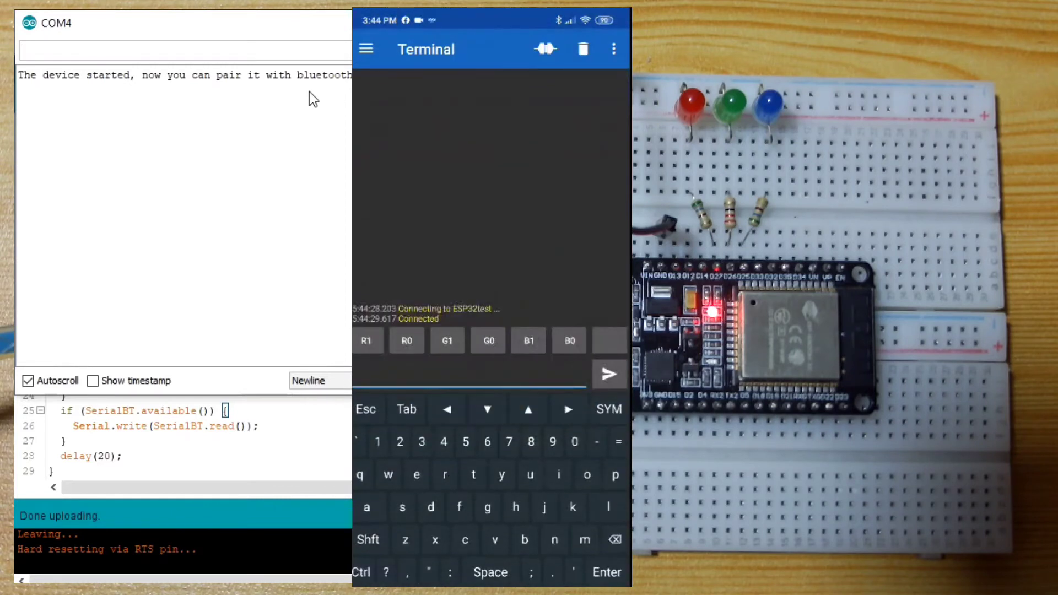
Send 'Hi from android' and select the received line in the COM4 serial monitor
click(516, 508)
text(Hi from and)
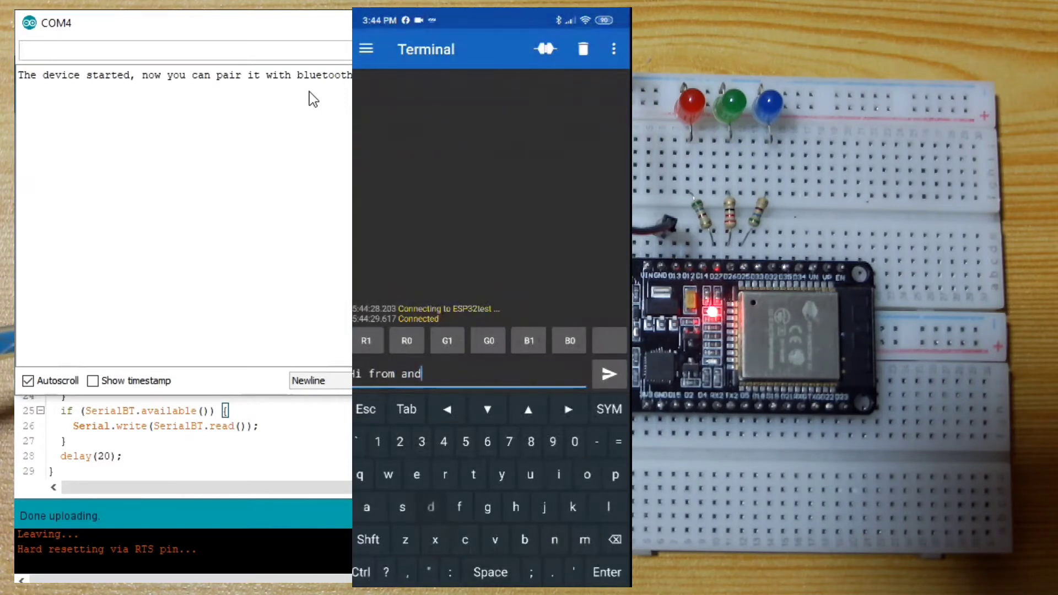
text(roid)
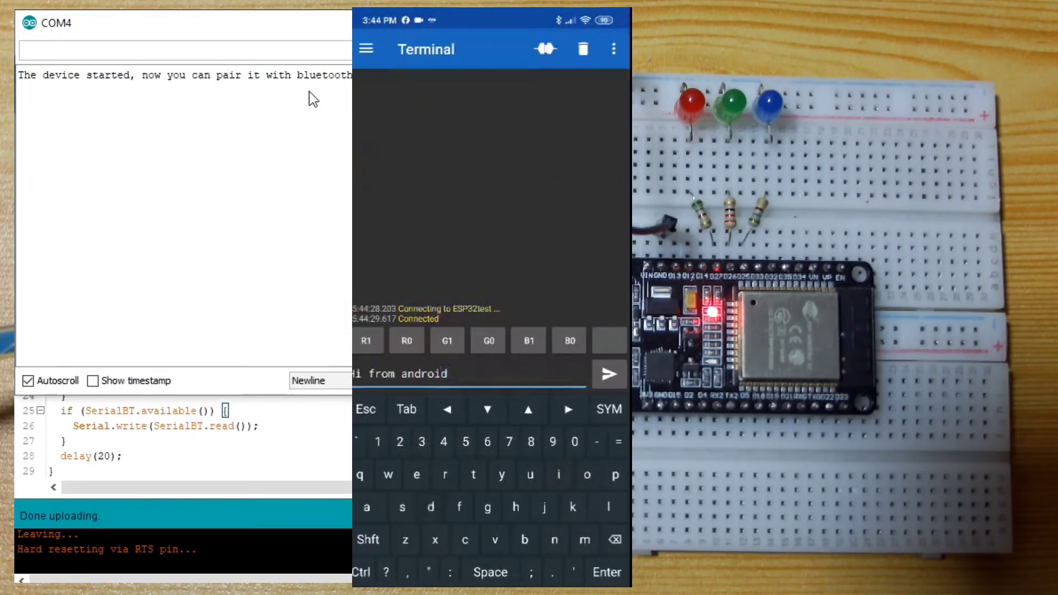
click(607, 374)
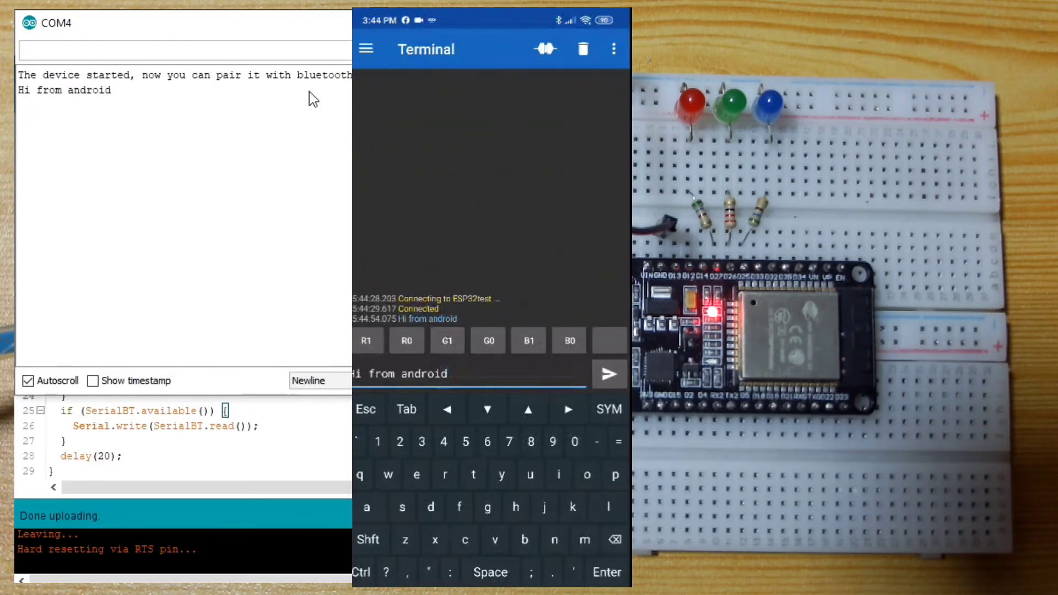
mouse_move(242, 215)
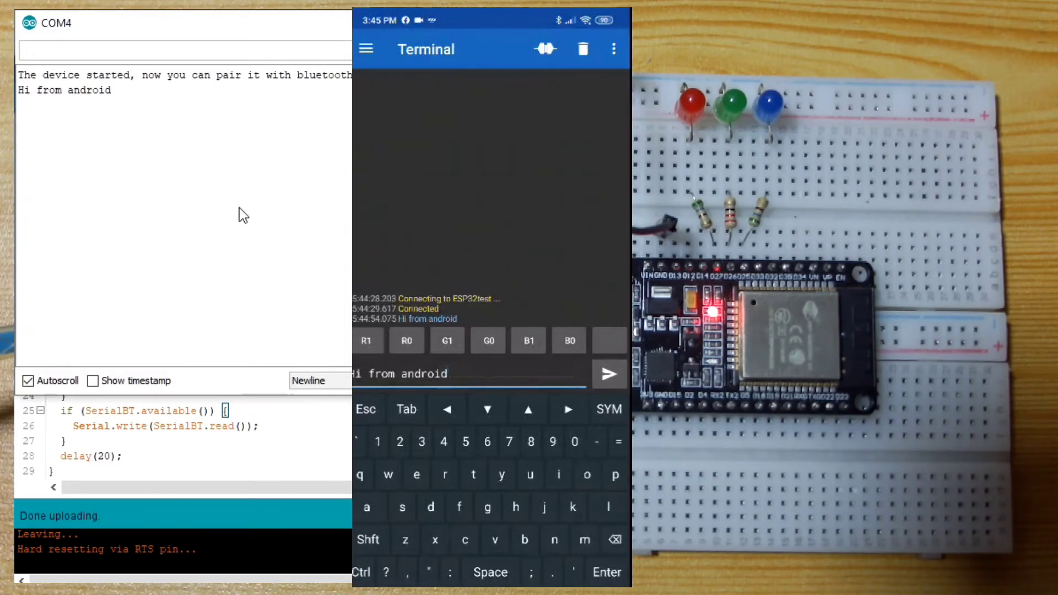
double_click(104, 89)
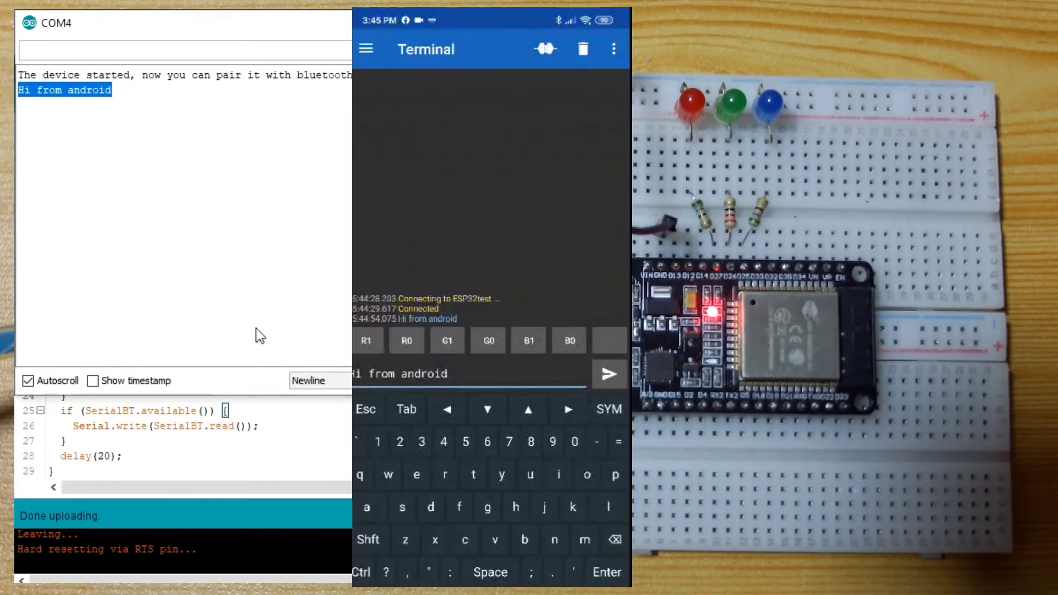
mouse_move(321, 311)
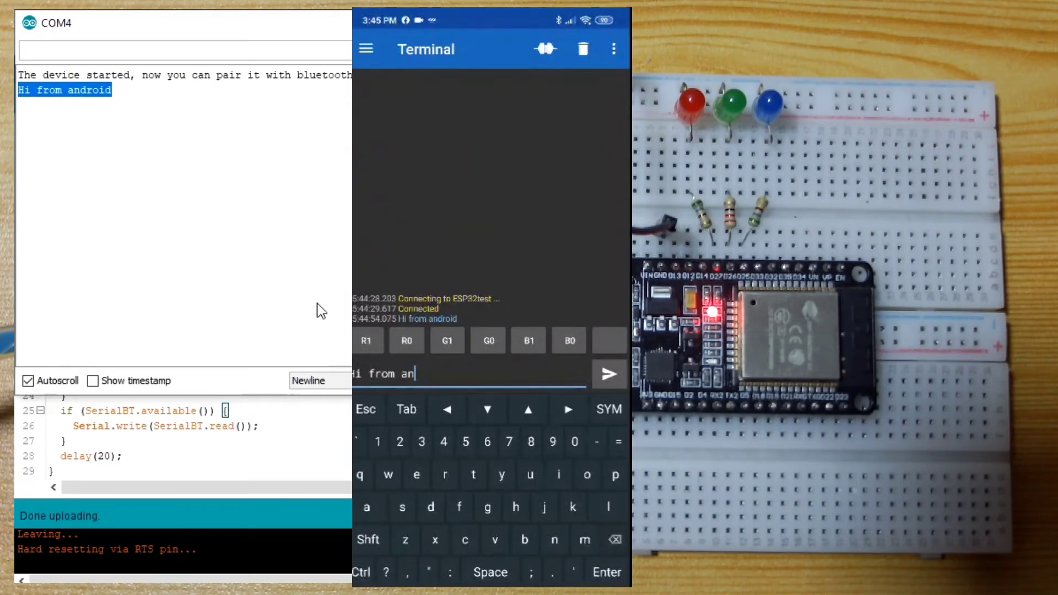
Reword the phone message to 'Hi from TechToTinker' and send it
click(473, 474)
text(TechToTinke)
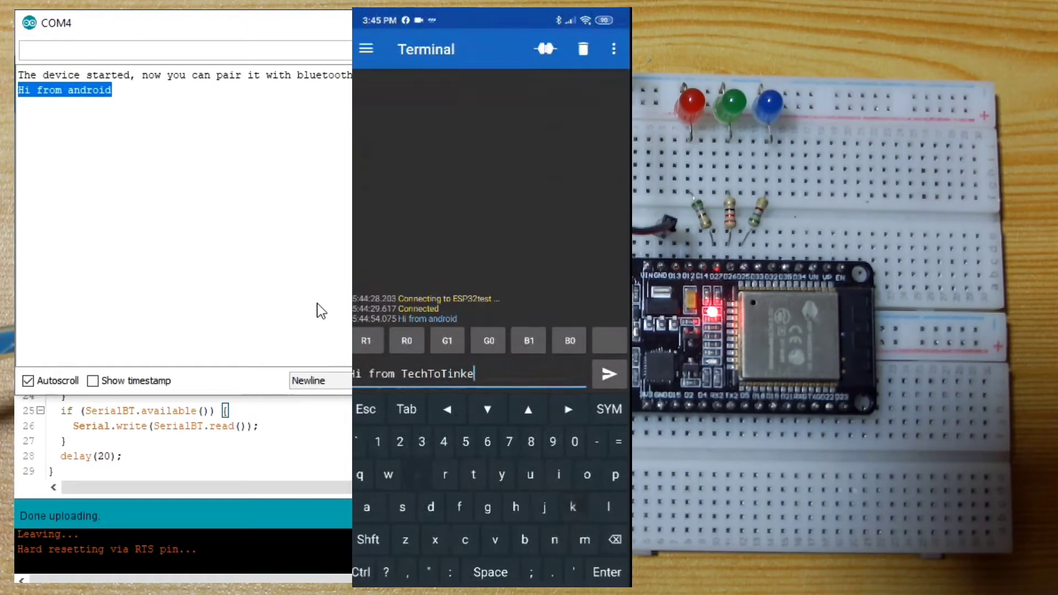
click(607, 374)
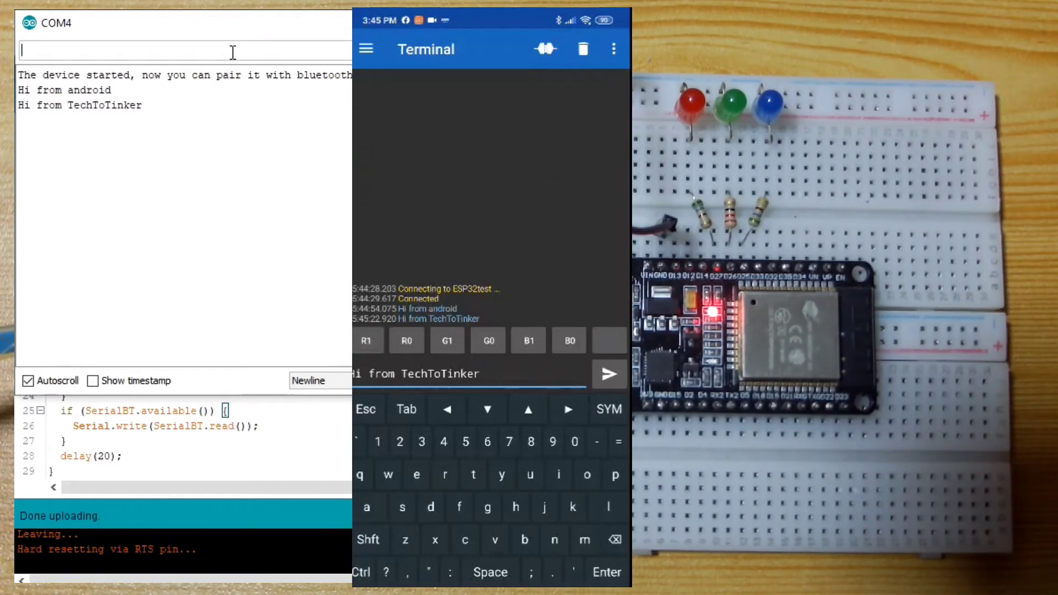
Reply 'Hello, how are you?' from the serial monitor to the phone
text(Hello,)
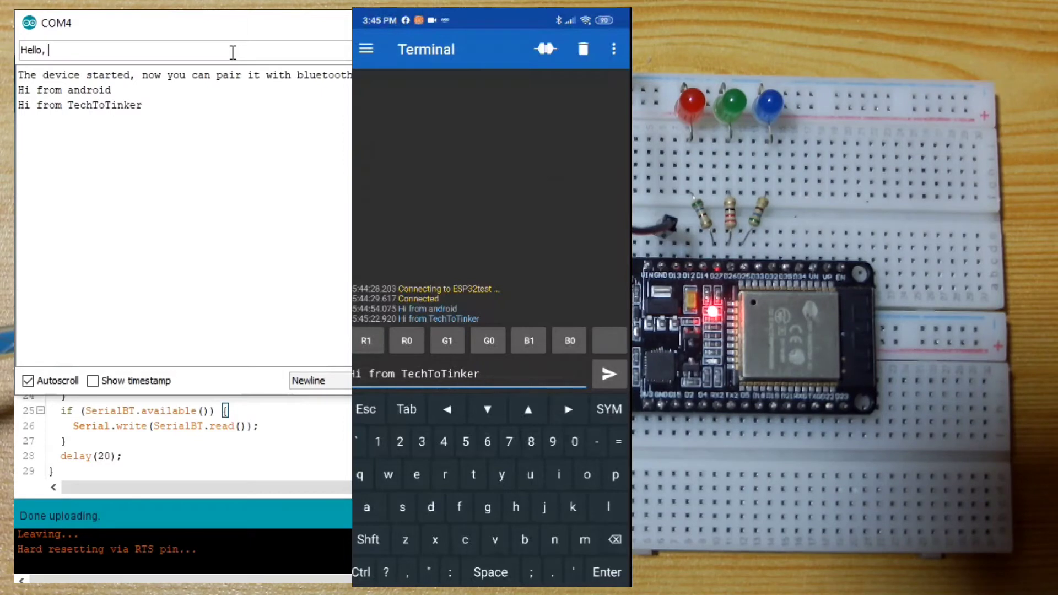
text(how are you)
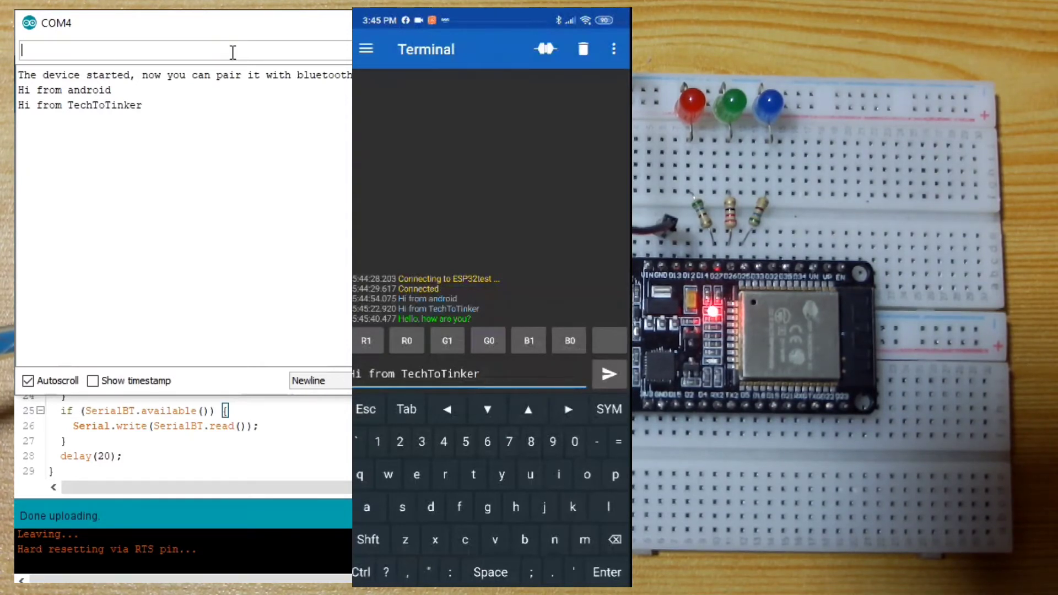
text(Are yo)
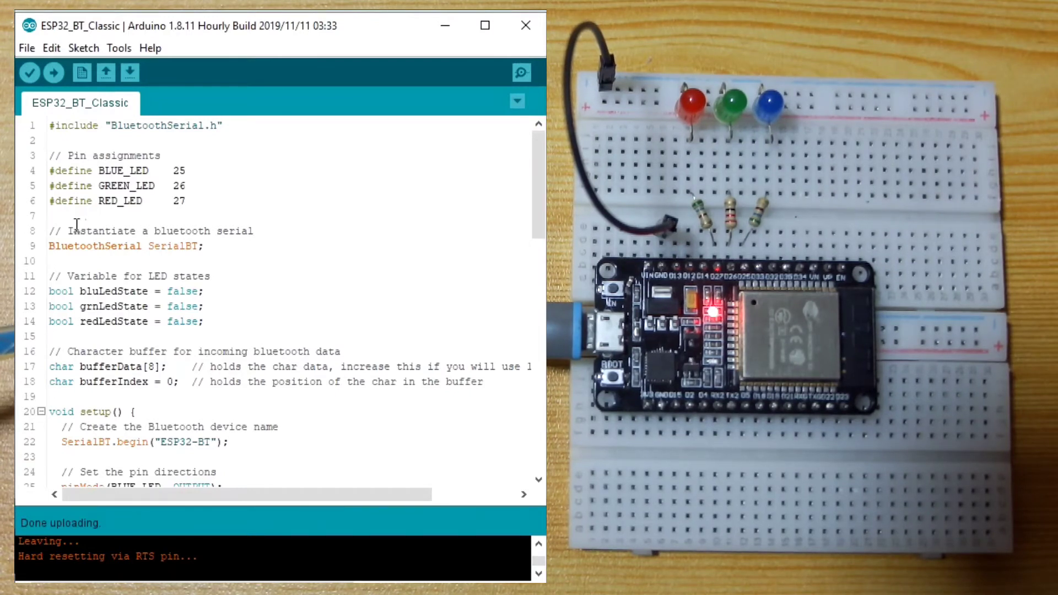
drag(49, 170, 185, 201)
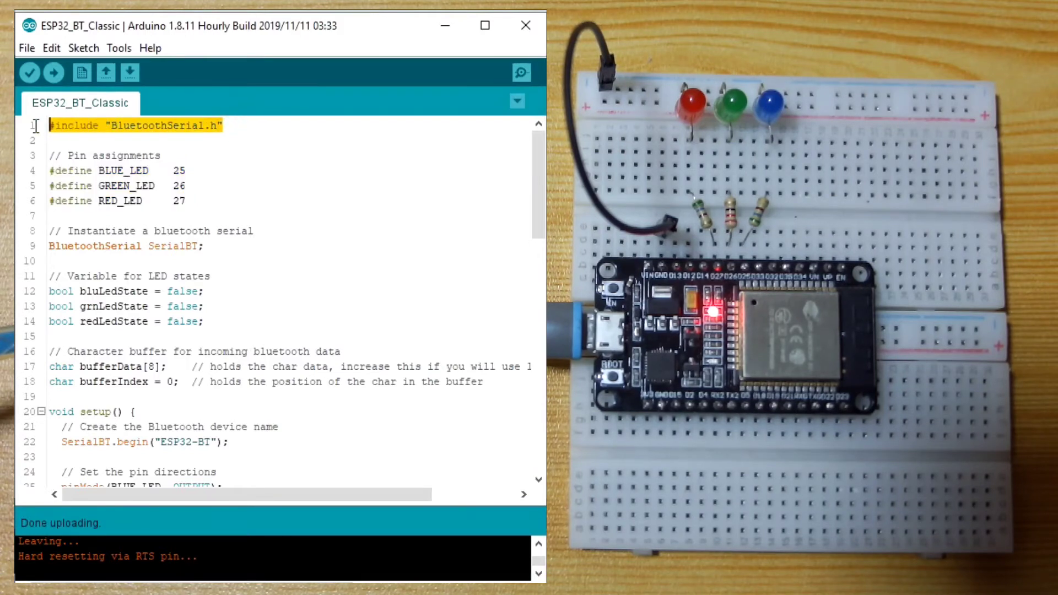
mouse_move(290, 249)
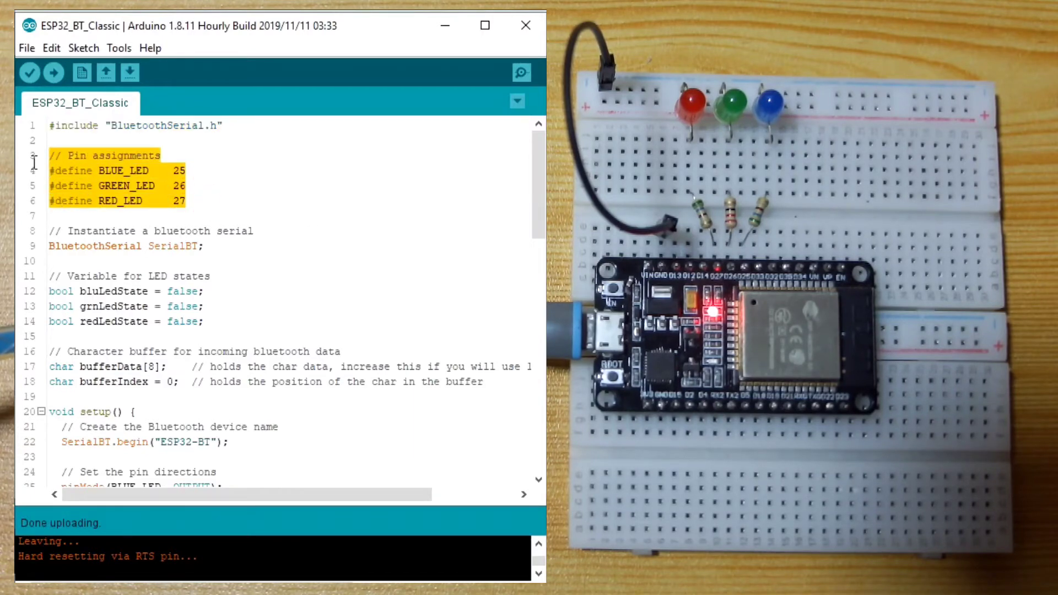
scroll(down, 3)
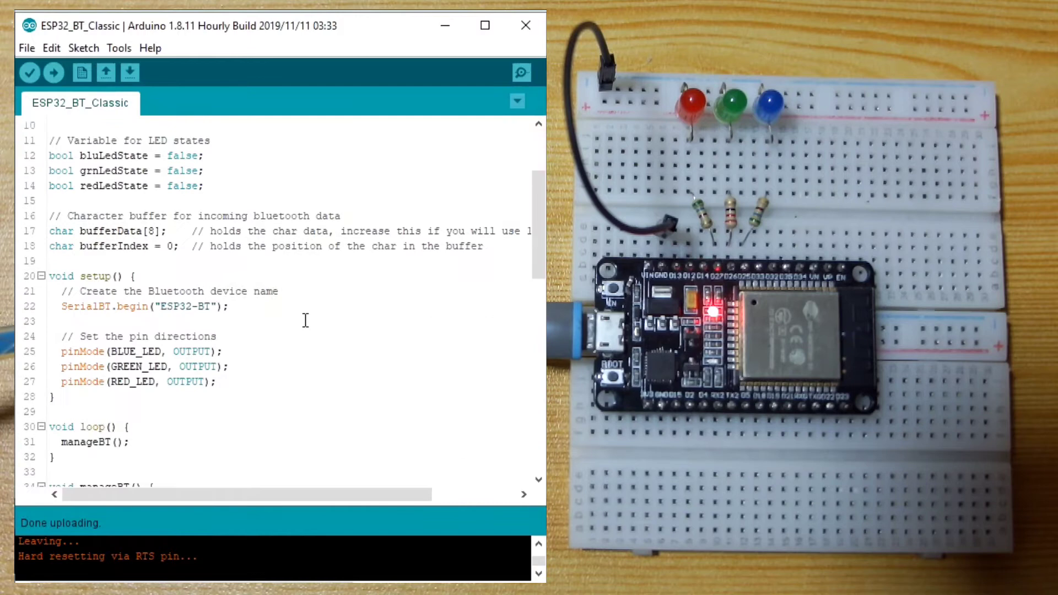
scroll(up, 3)
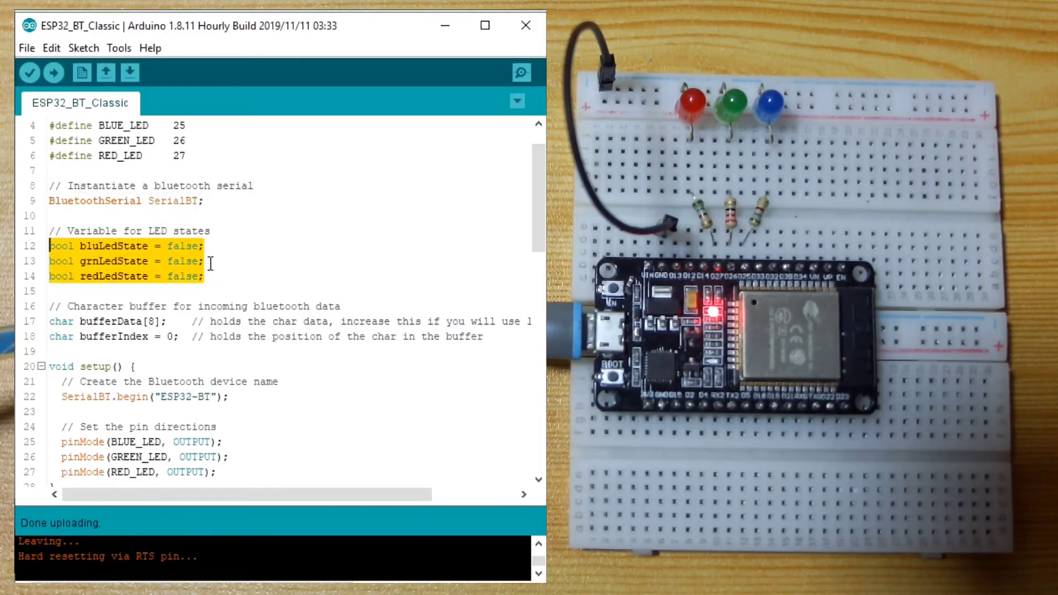
scroll(down, 3)
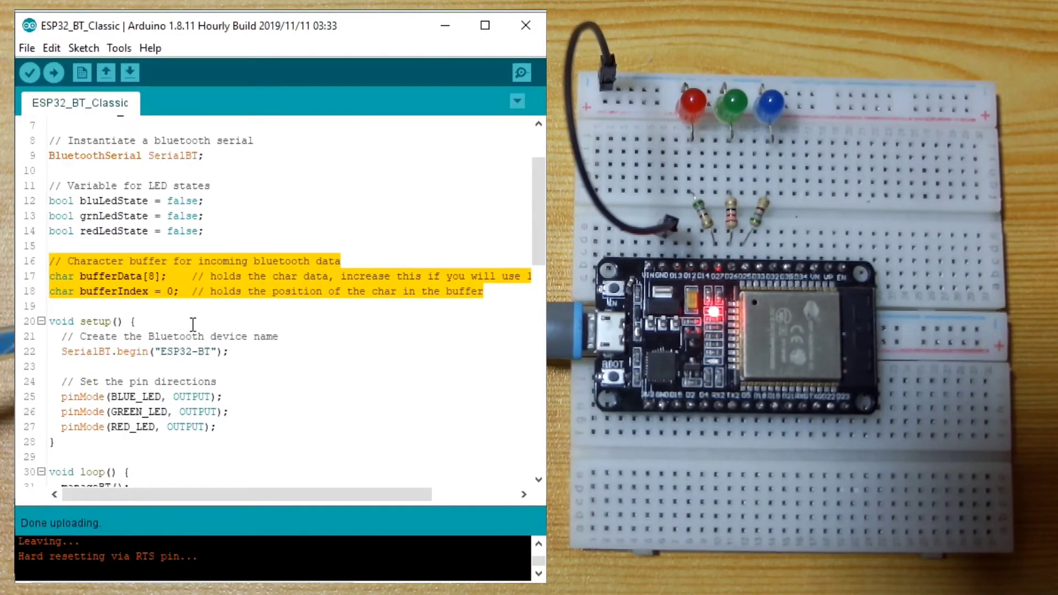
mouse_move(137, 285)
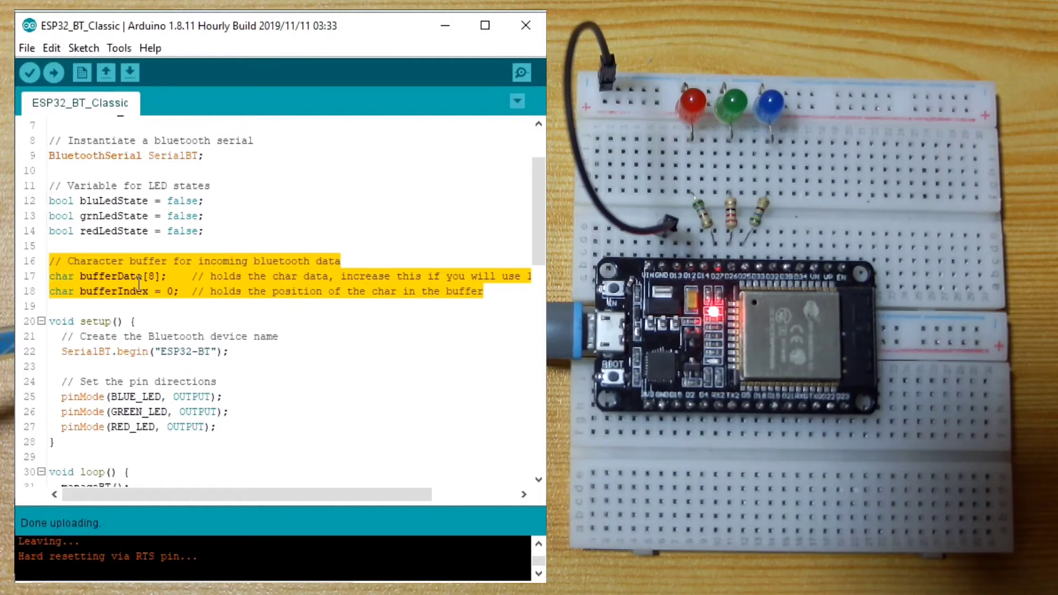
mouse_move(377, 459)
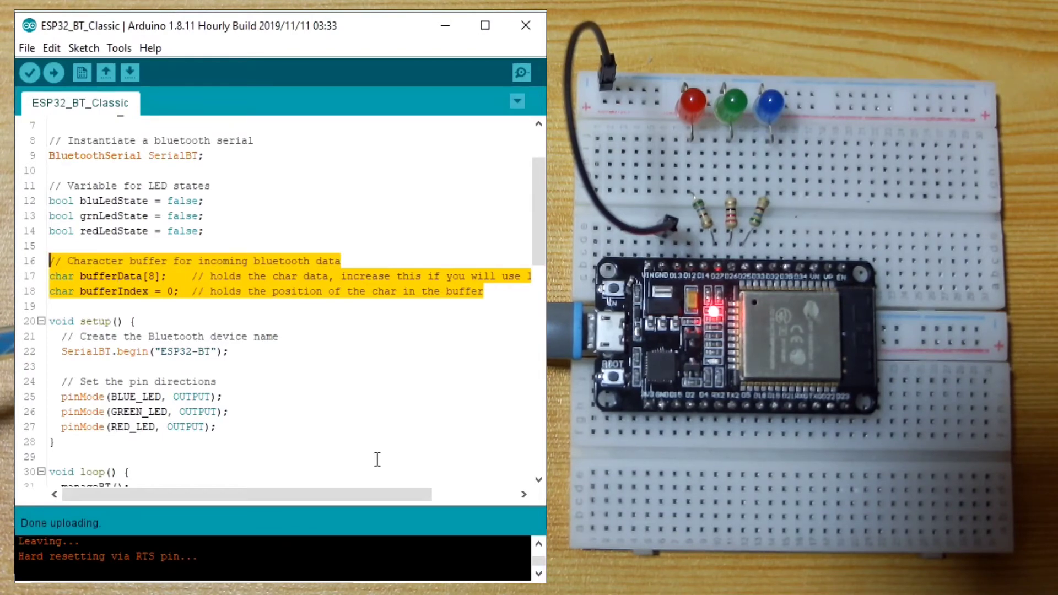
scroll(down, 3)
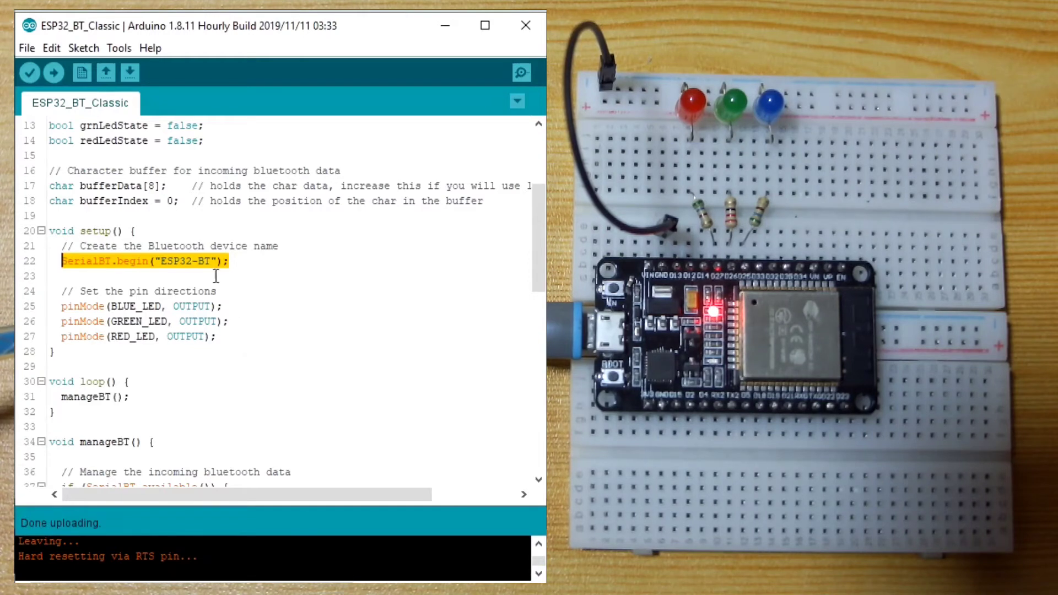
mouse_move(209, 264)
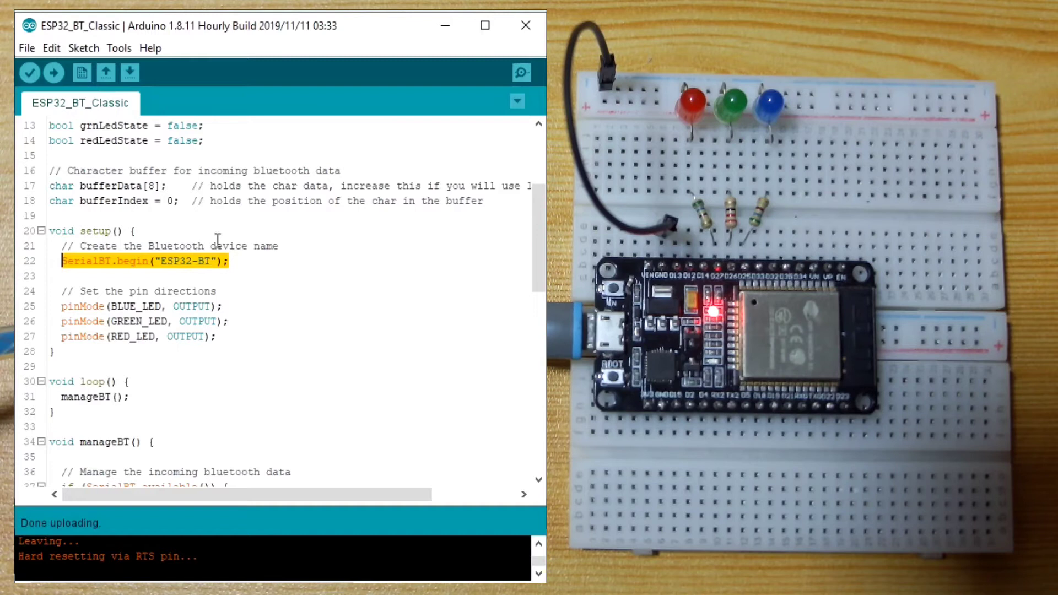
click(229, 262)
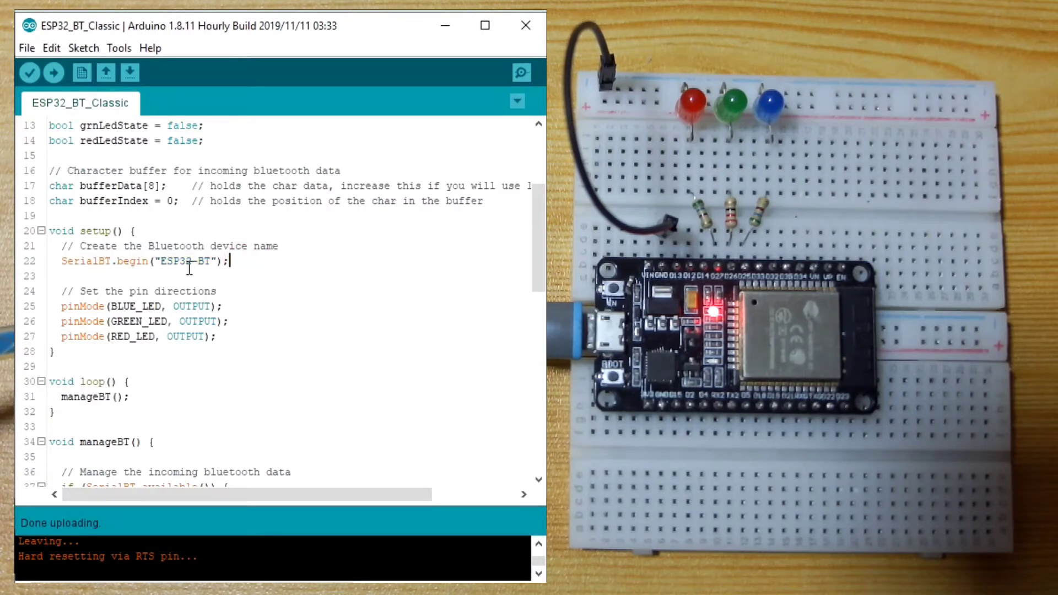
double_click(177, 262)
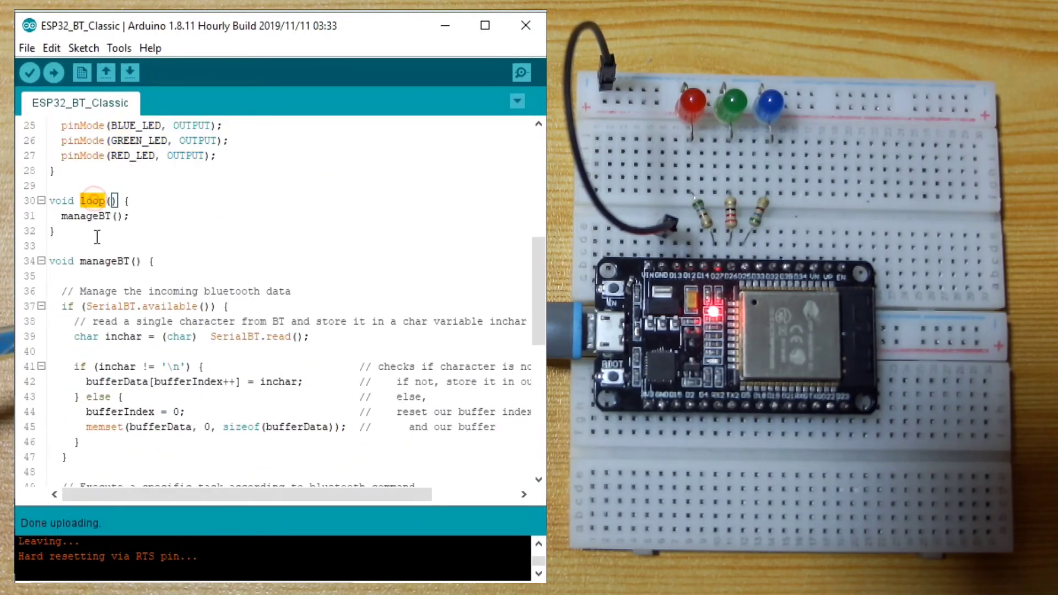
double_click(94, 216)
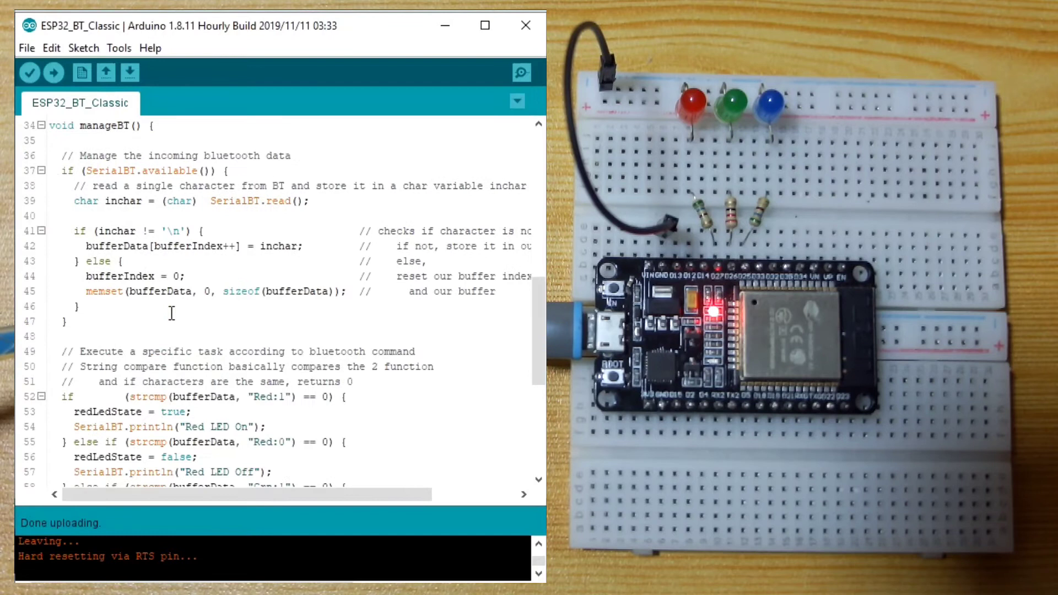
mouse_move(142, 163)
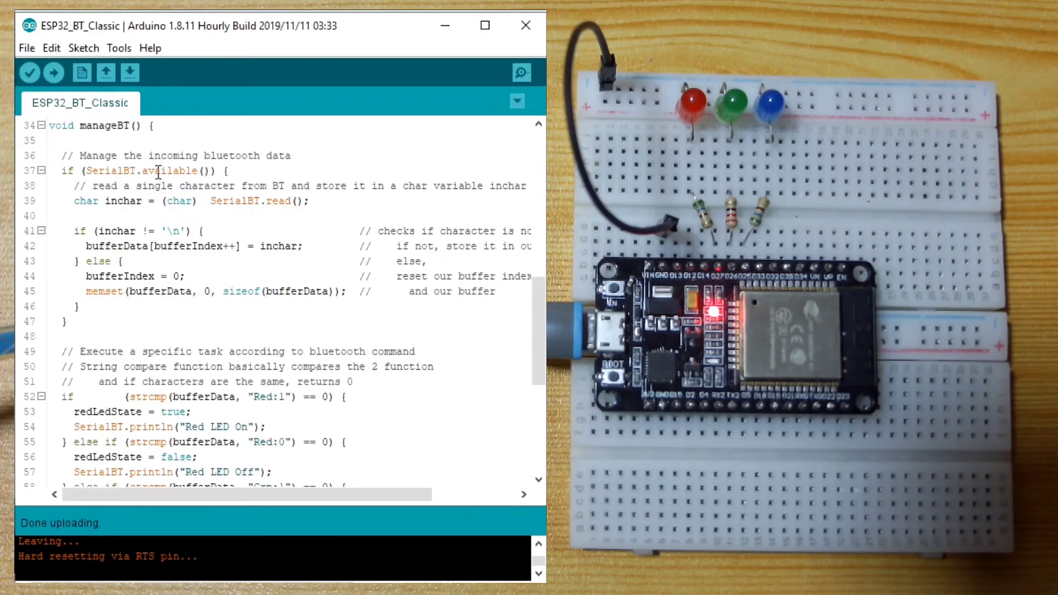
double_click(109, 170)
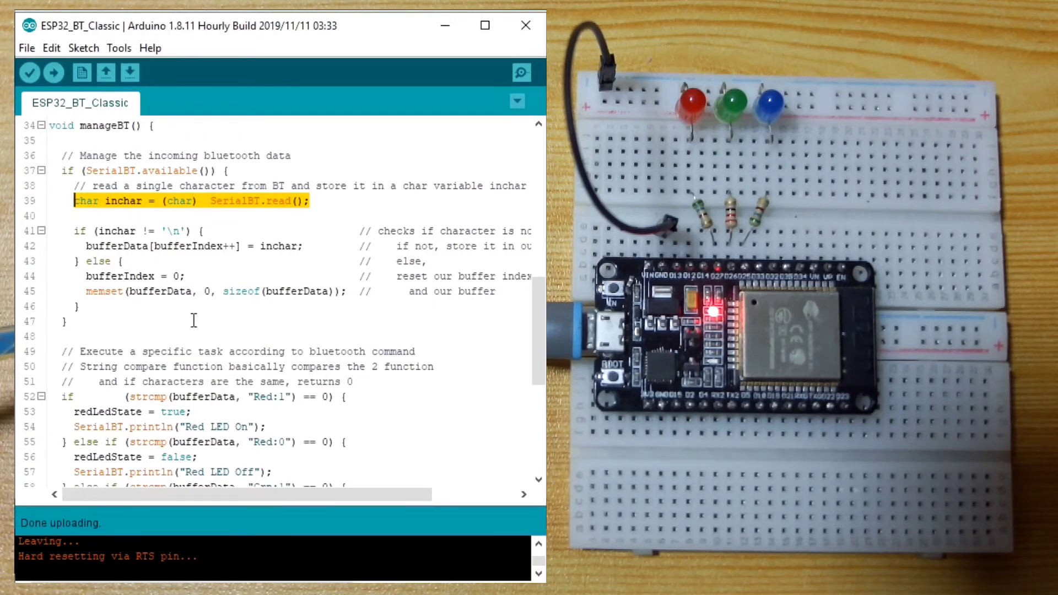
scroll(down, 3)
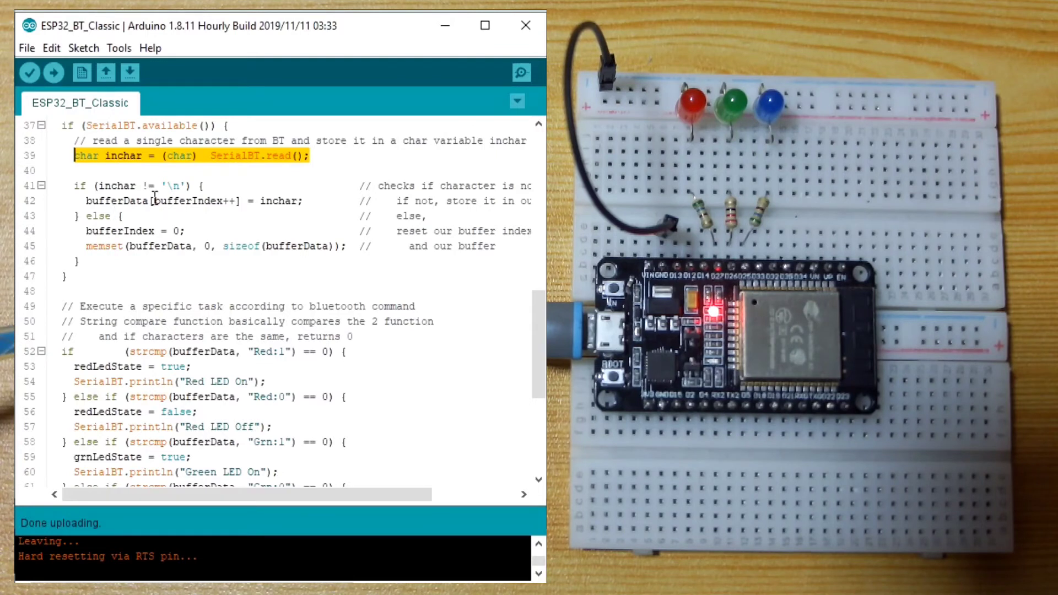
click(114, 185)
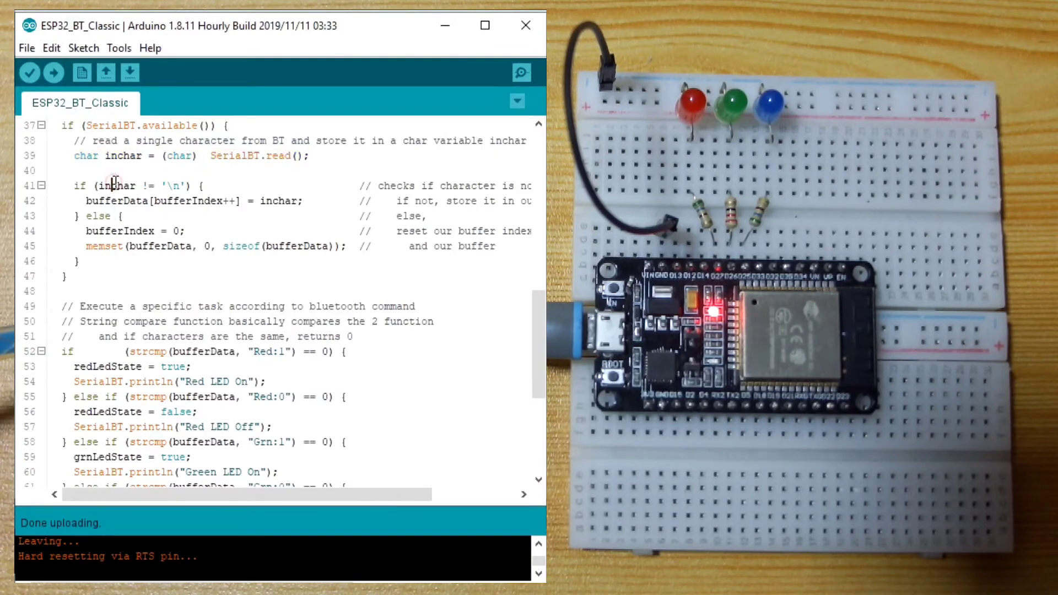
double_click(115, 185)
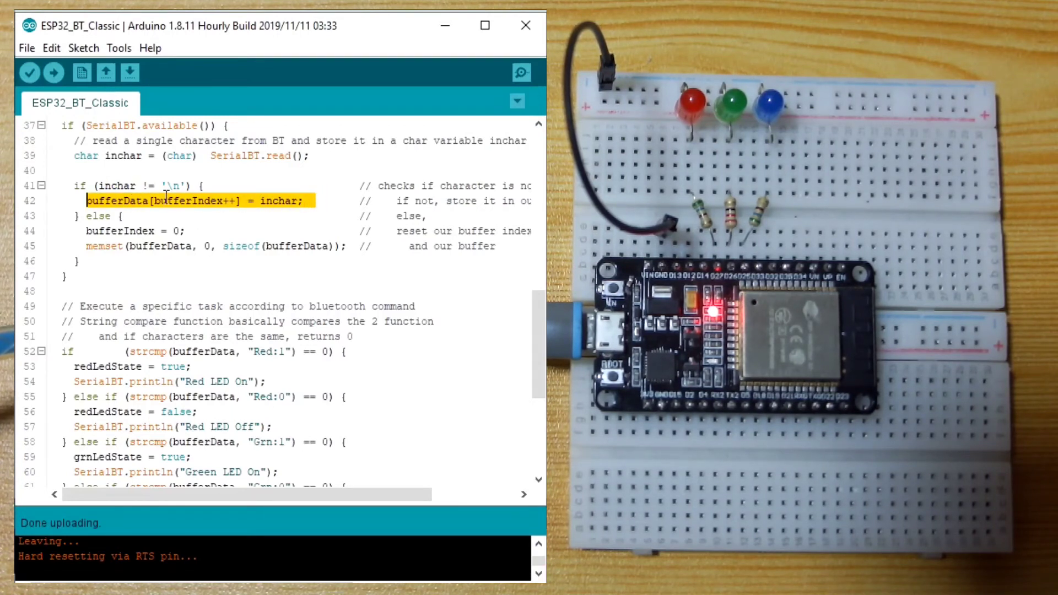
mouse_move(194, 234)
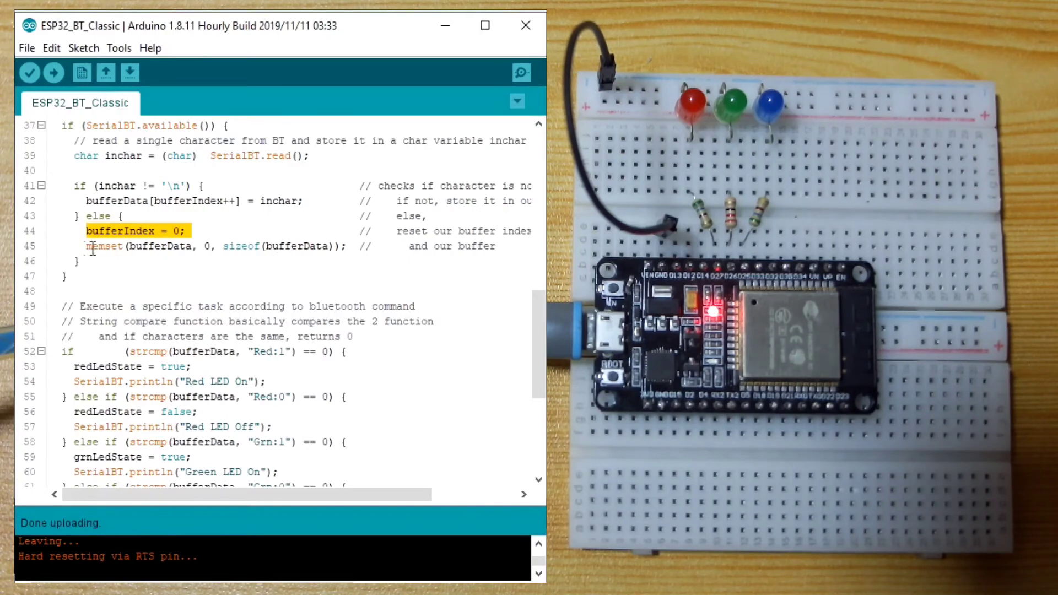
mouse_move(251, 391)
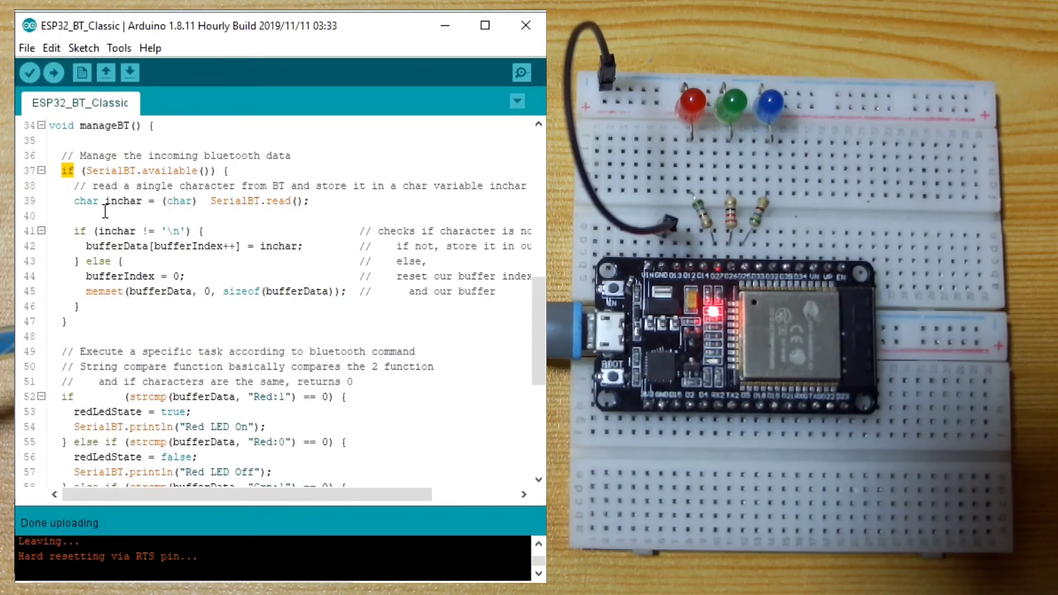
scroll(down, 3)
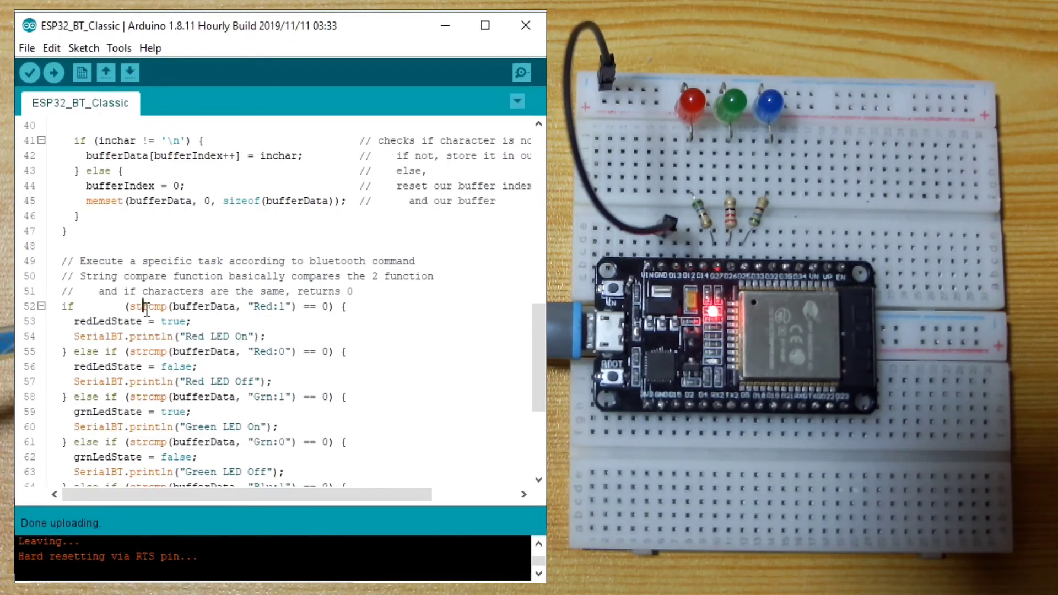
Replace 'function' with 'string' in the strcmp comment and highlight the Red:1 command
double_click(149, 307)
text(string)
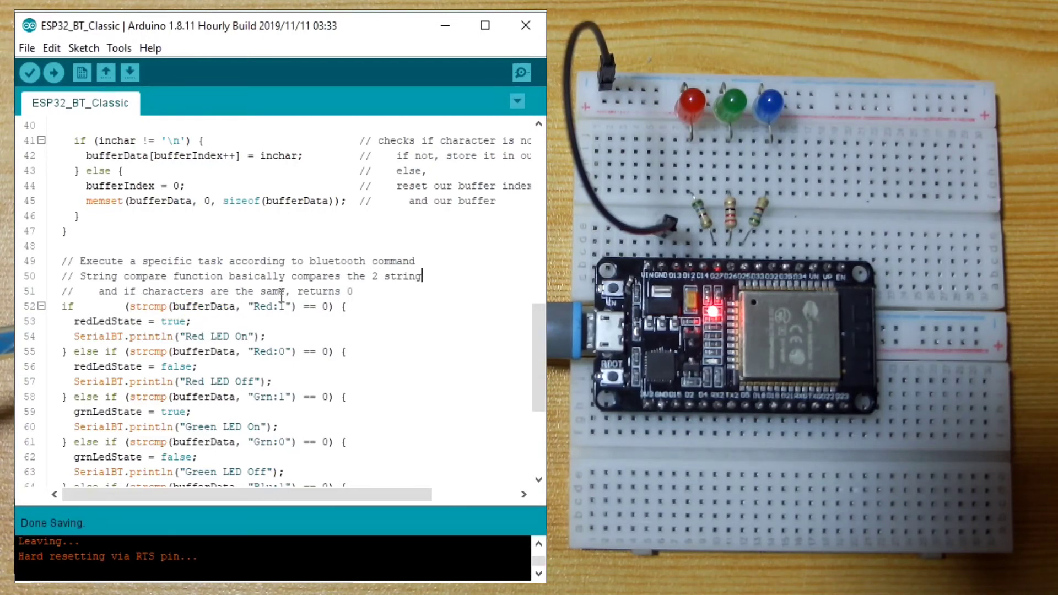
double_click(283, 307)
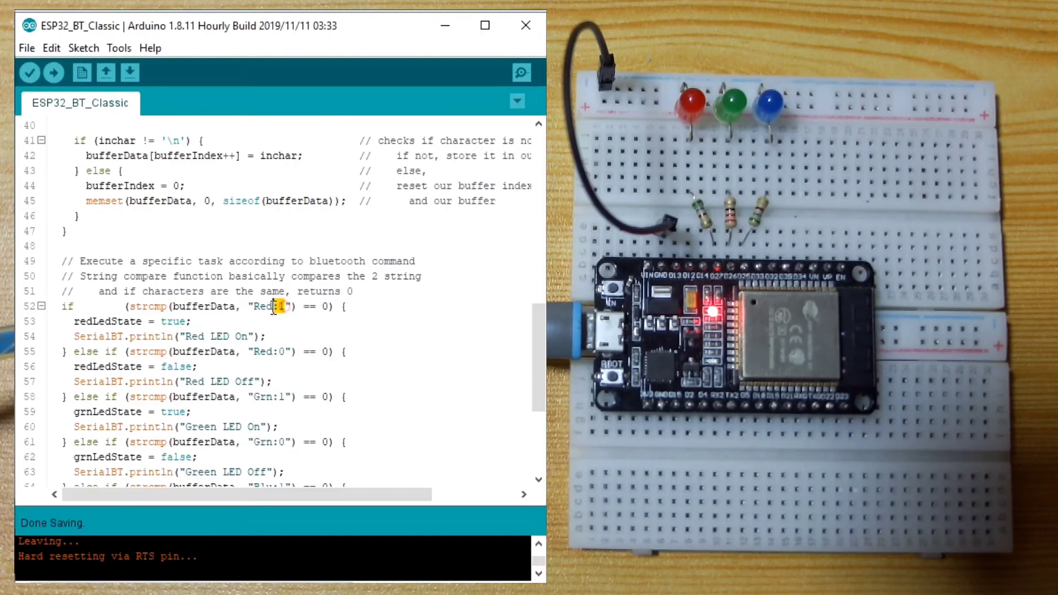
double_click(206, 307)
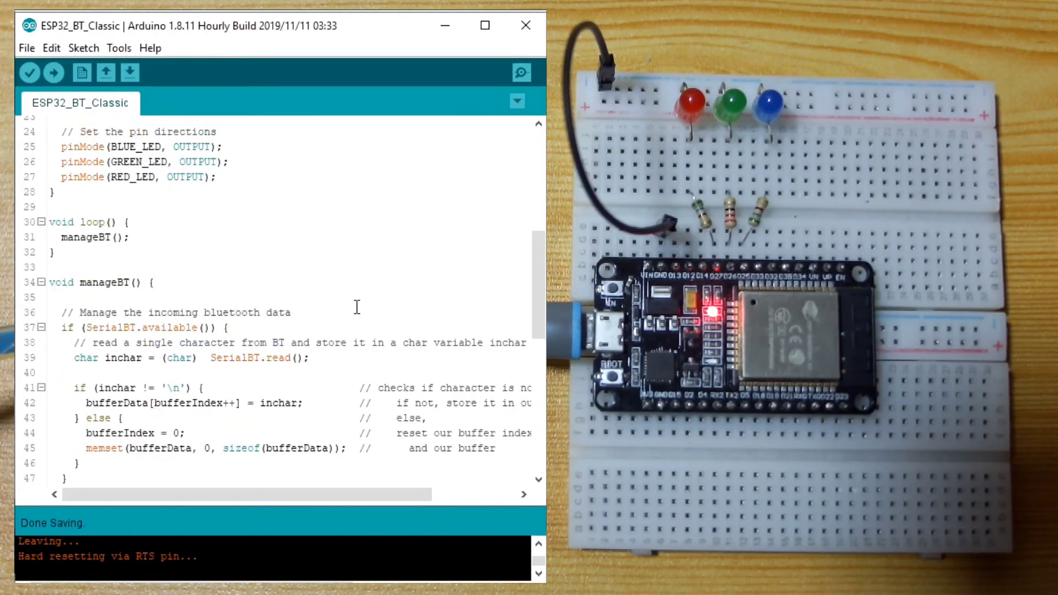
mouse_move(81, 72)
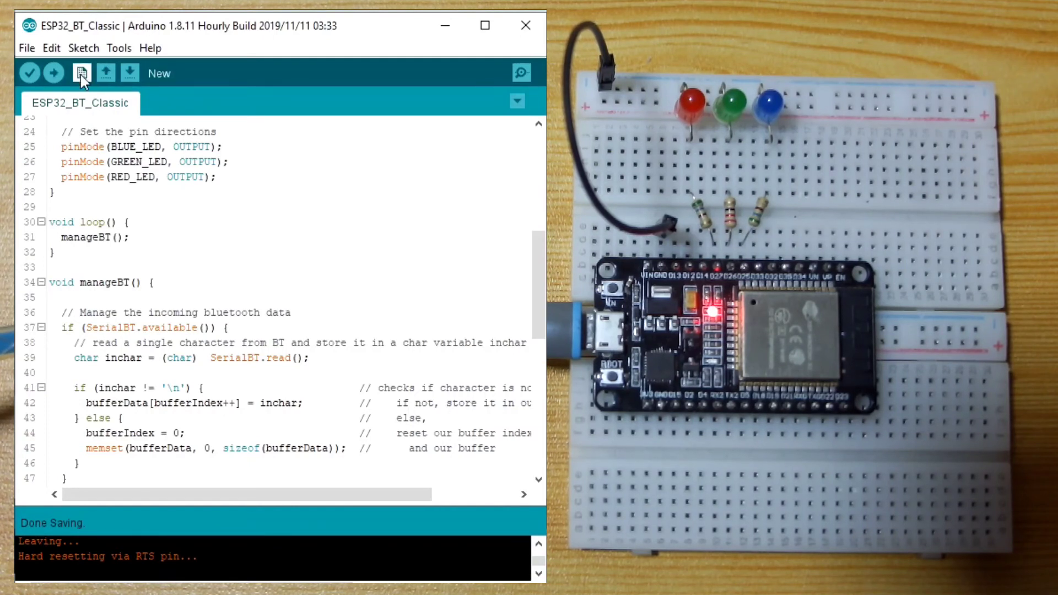
mouse_move(124, 64)
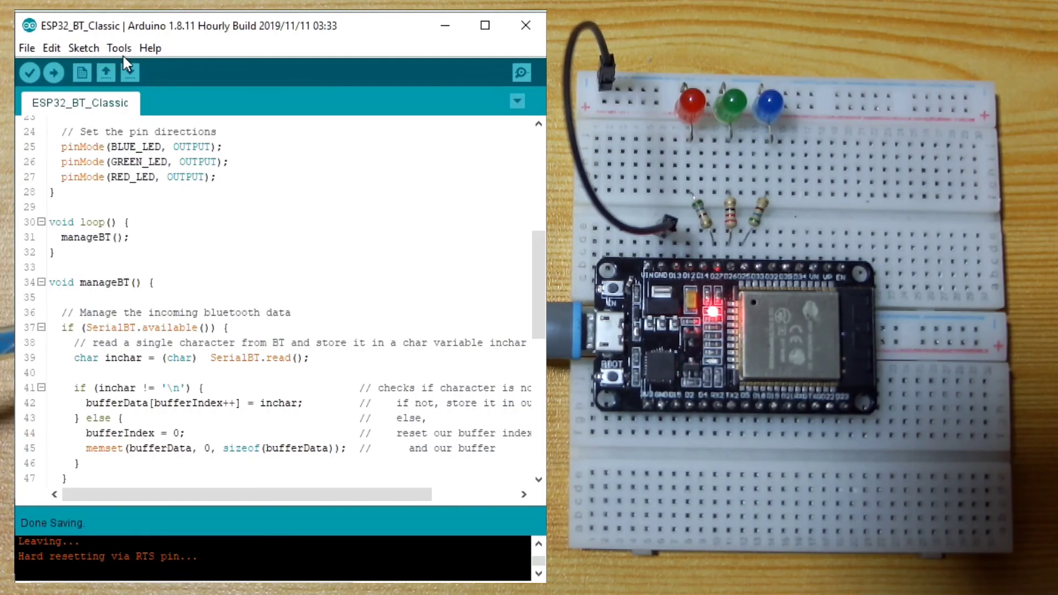
Upload the ESP32_BT_Classic sketch and wait for 'Done uploading'
click(53, 73)
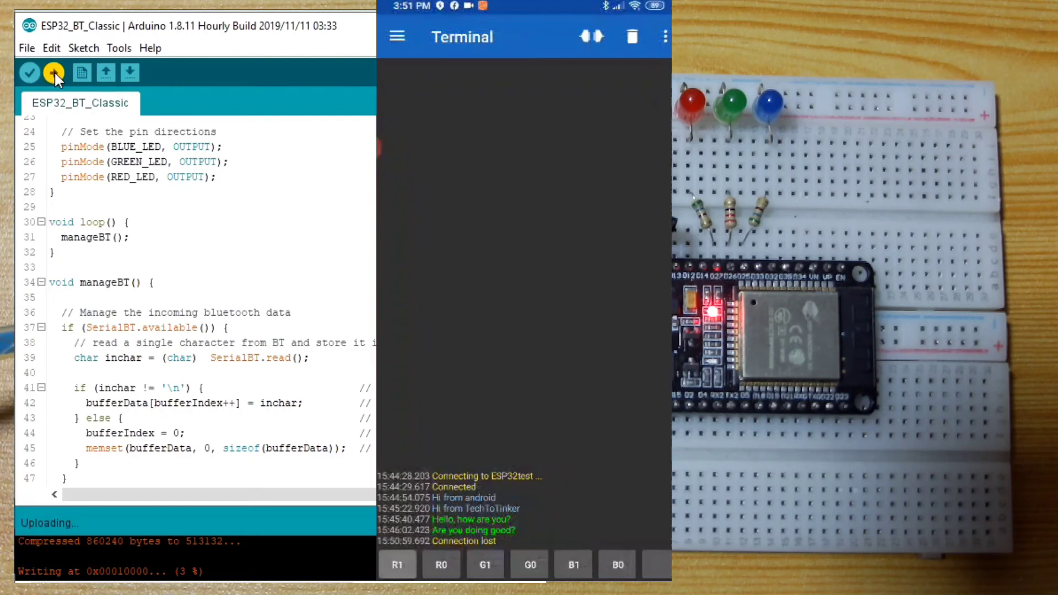
click(398, 565)
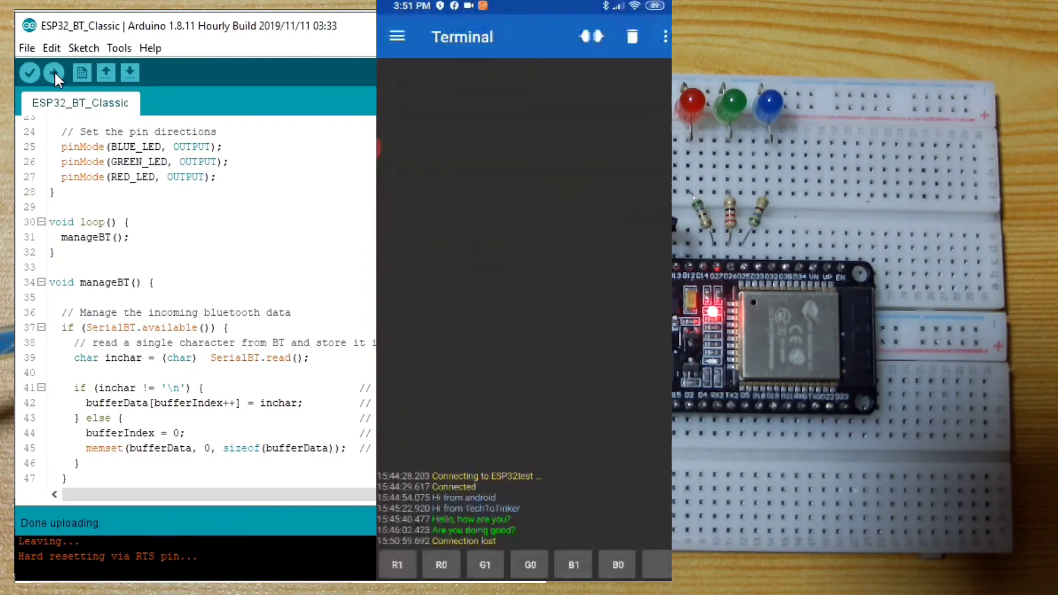
Leave Edit Macro and connect to the ESP32-BT board from the Devices list
click(485, 565)
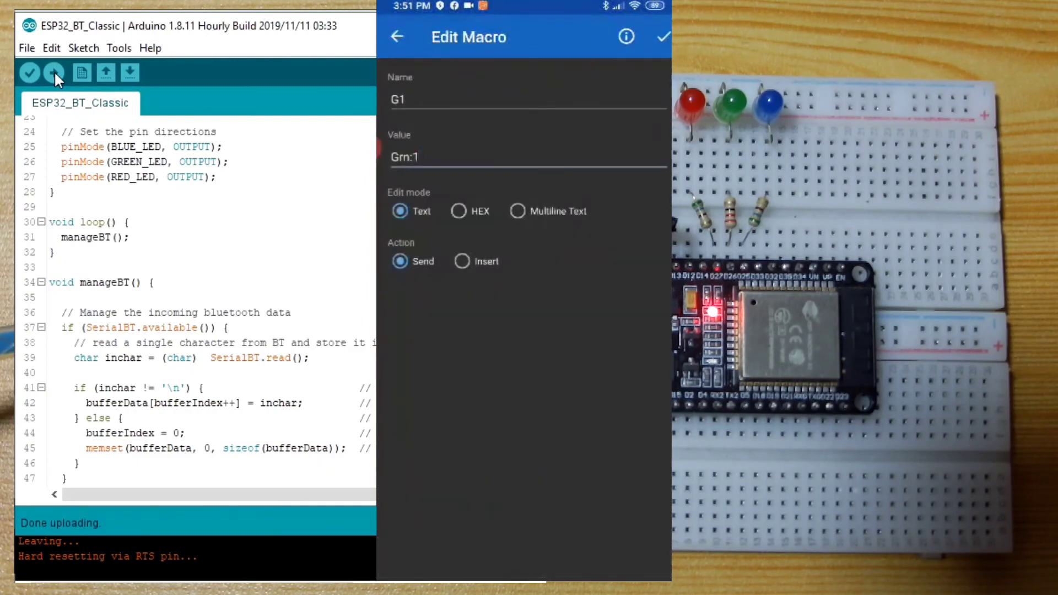
click(419, 157)
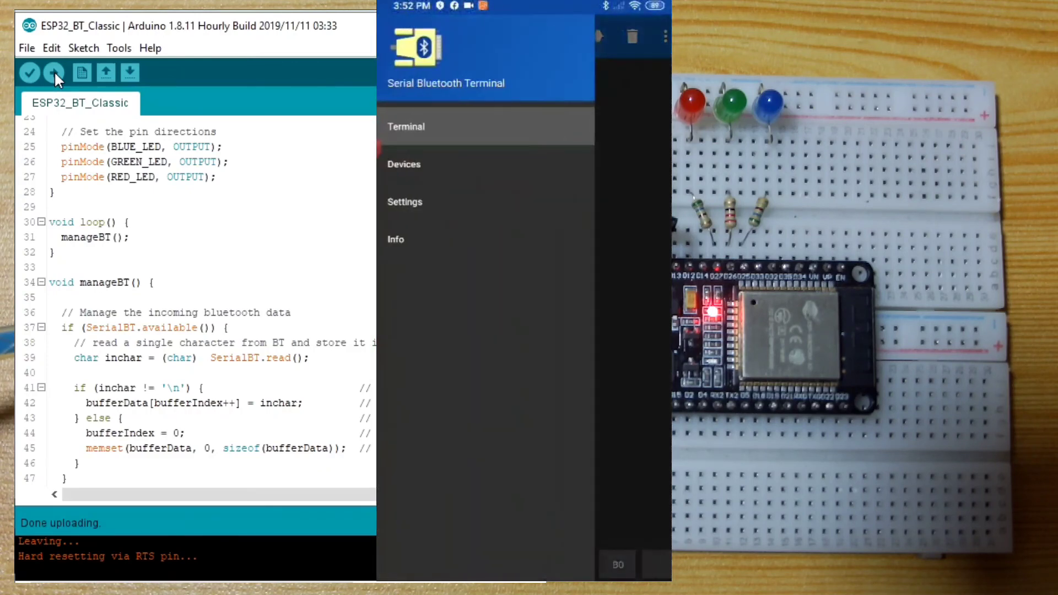
click(404, 165)
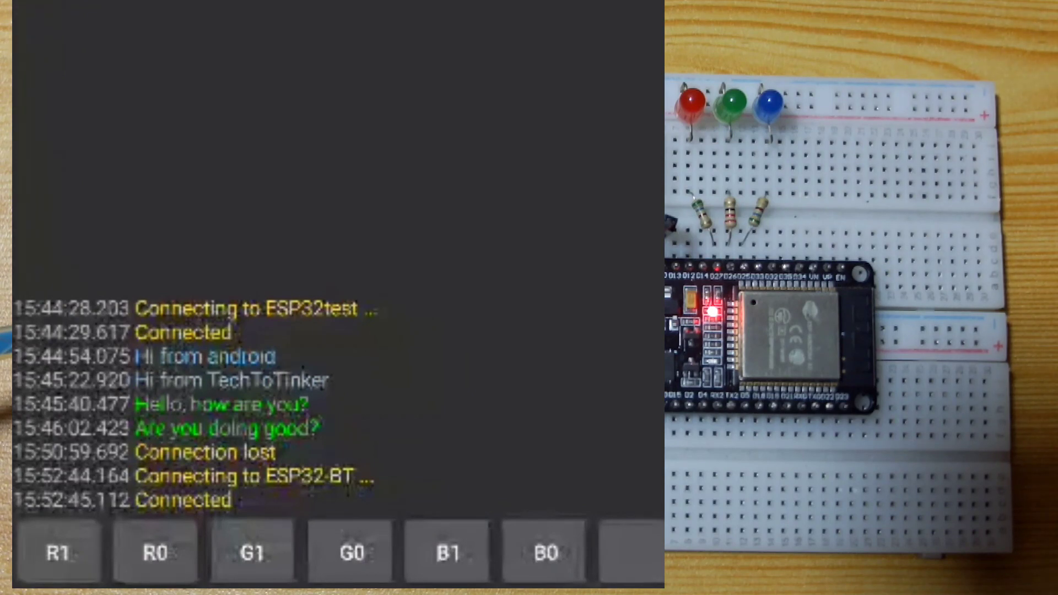
Switch red, green and blue LEDs on with R1, G1, B1, then blue and green off with B0, G0
click(59, 552)
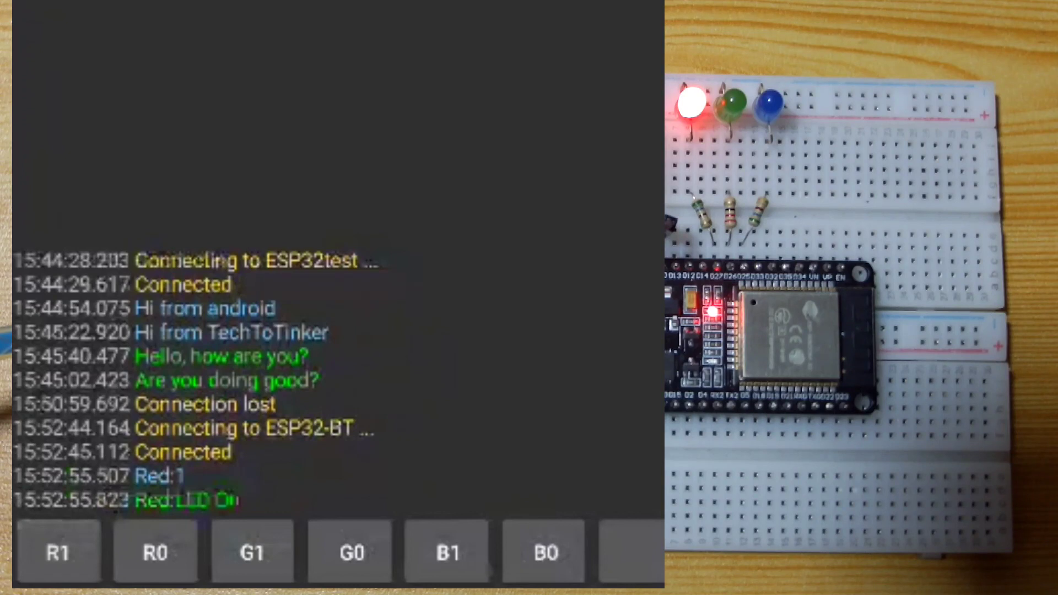
click(253, 553)
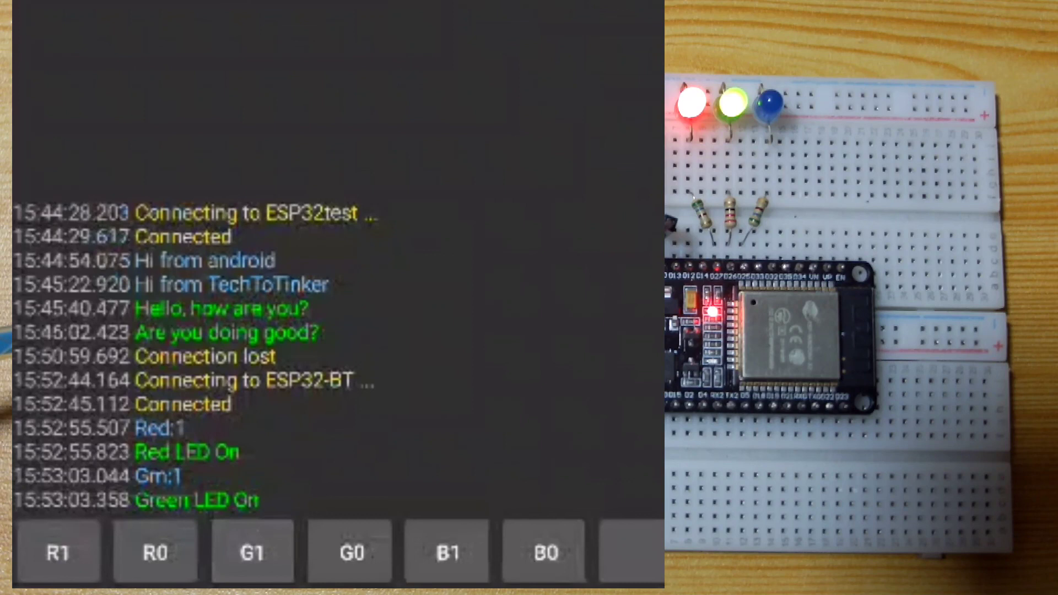
click(446, 552)
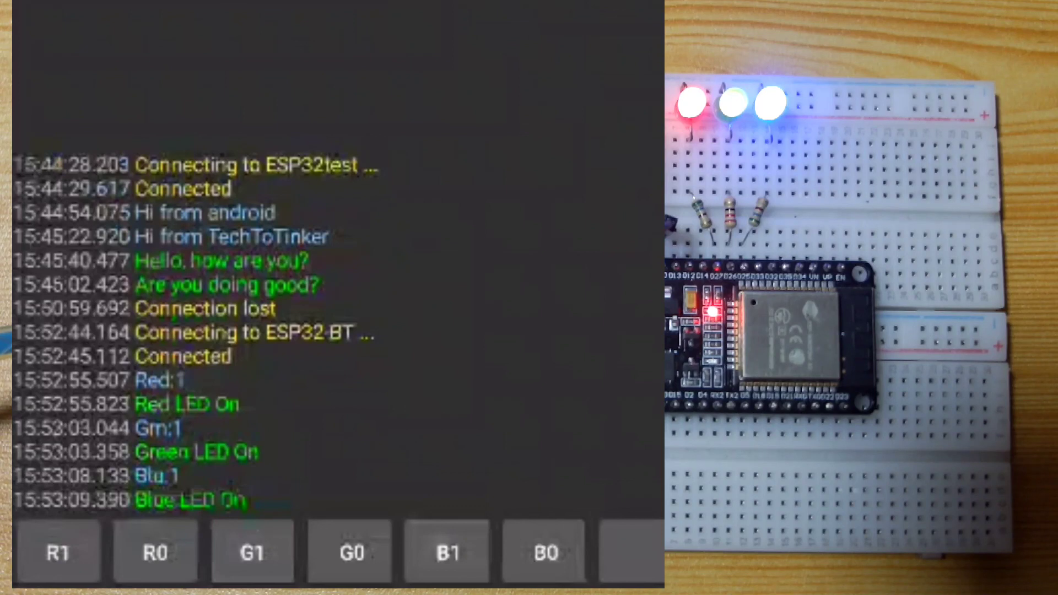
click(543, 553)
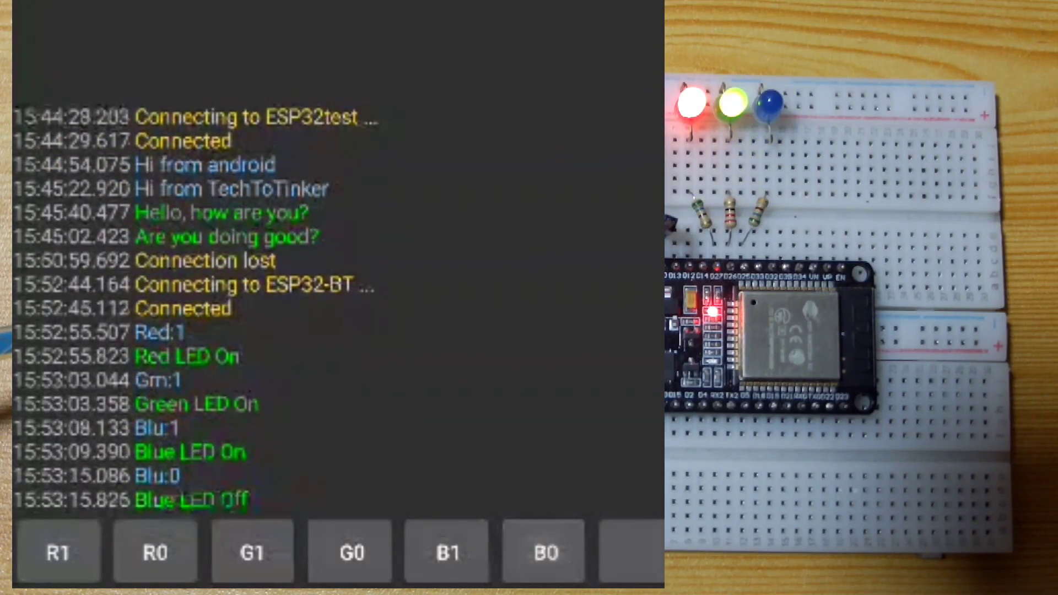
click(349, 552)
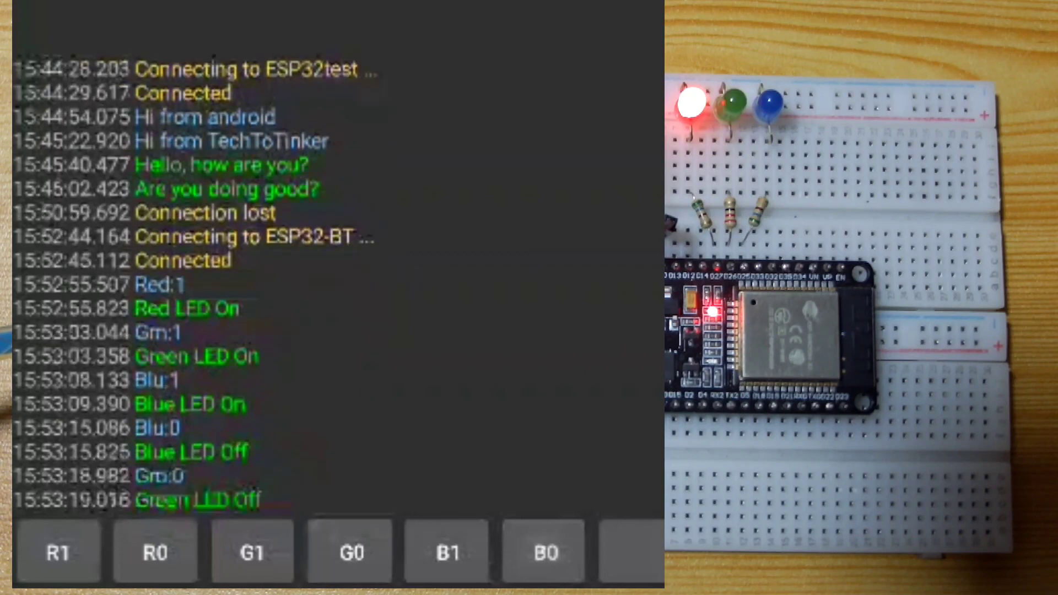